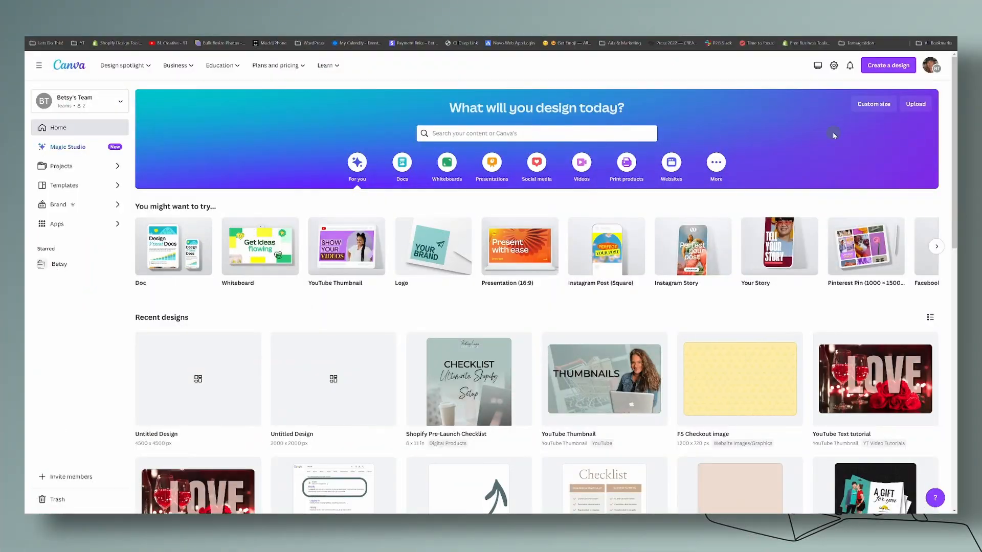
mouse_move(873, 104)
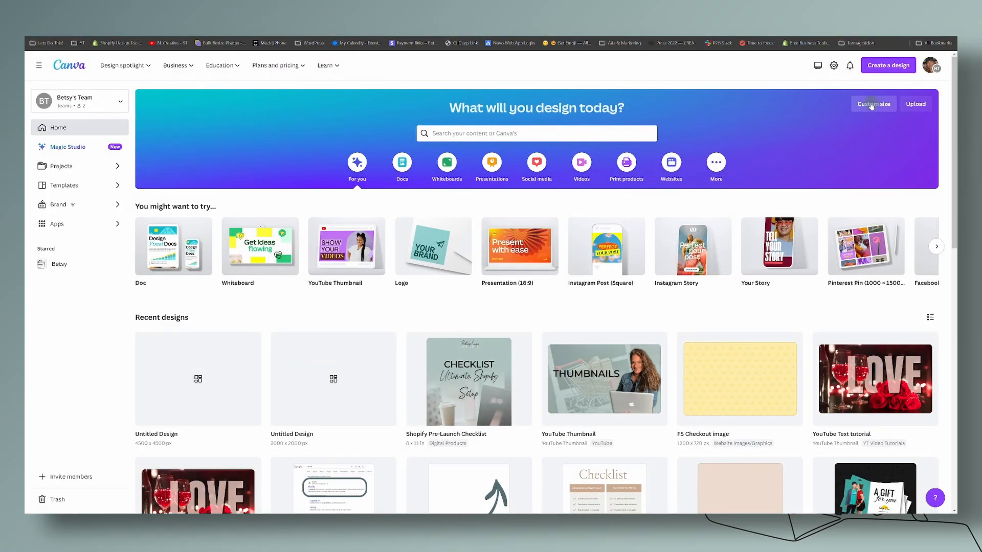
- Create a new custom-size design at 2000 × 2000 px from the Canva home page
click(872, 105)
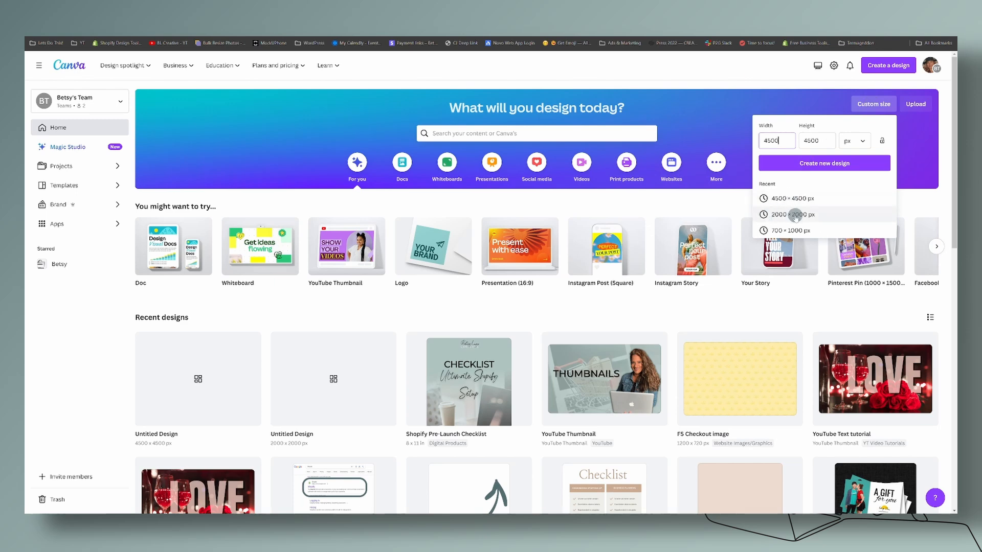
click(793, 214)
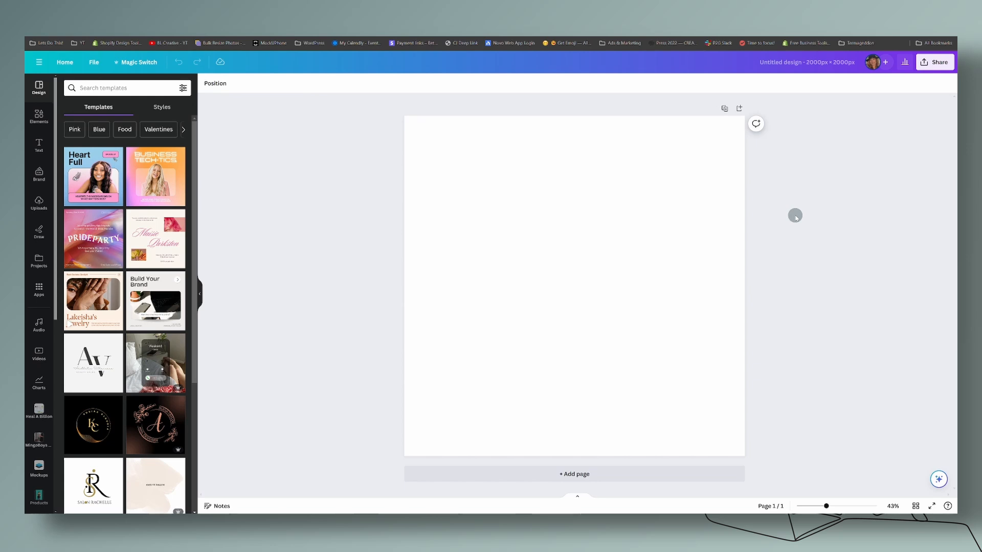
- Search Elements for 'birthday cake', add the outline cake graphic and recolour it black
click(37, 117)
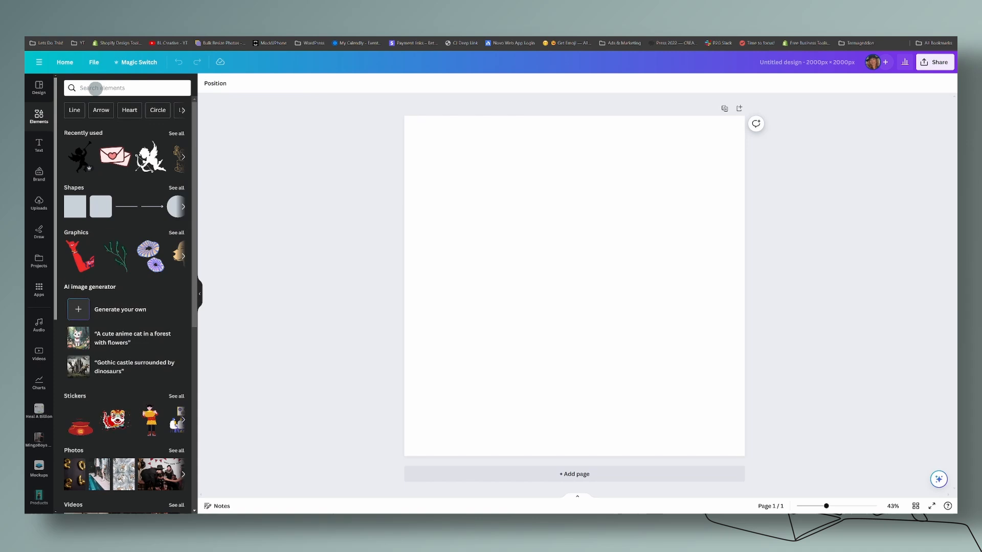
text(b)
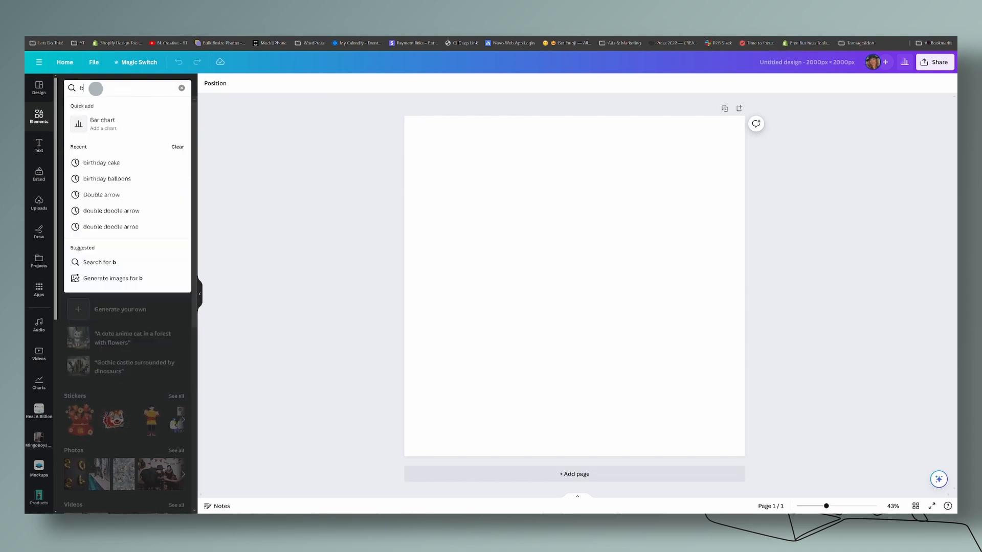
click(101, 163)
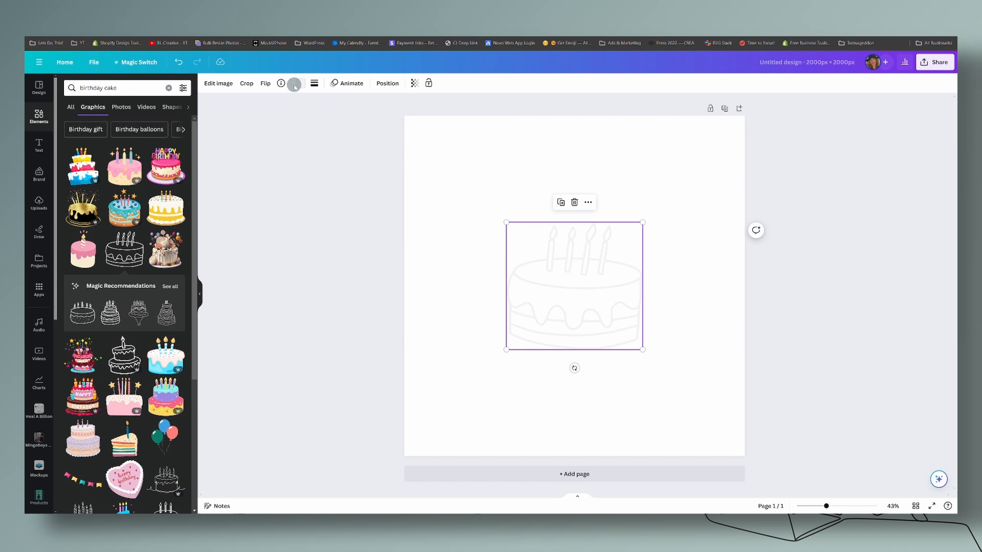
click(300, 83)
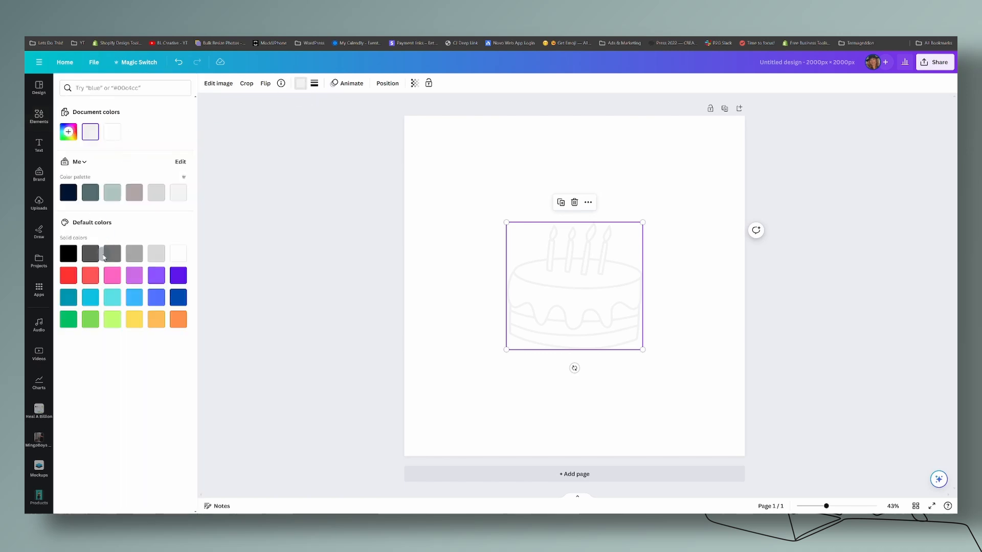
click(67, 253)
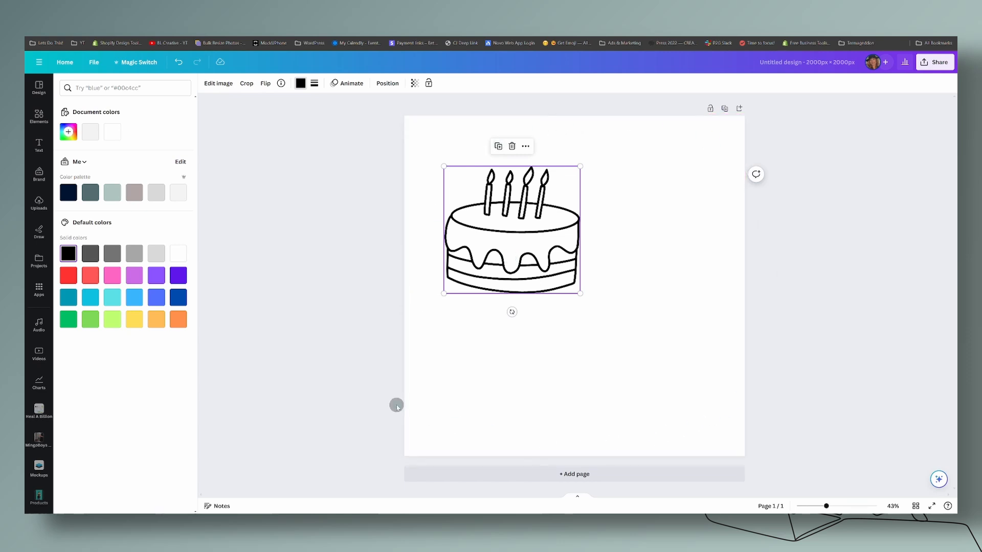
mouse_move(497, 225)
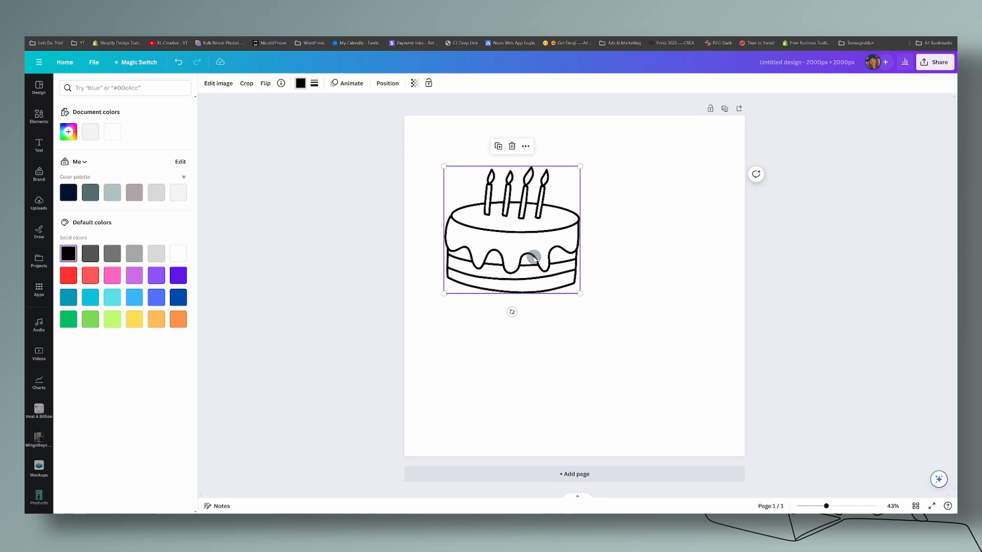
- Shrink the cake and drag it so it hangs half off the page's top-left corner
drag(511, 232, 473, 227)
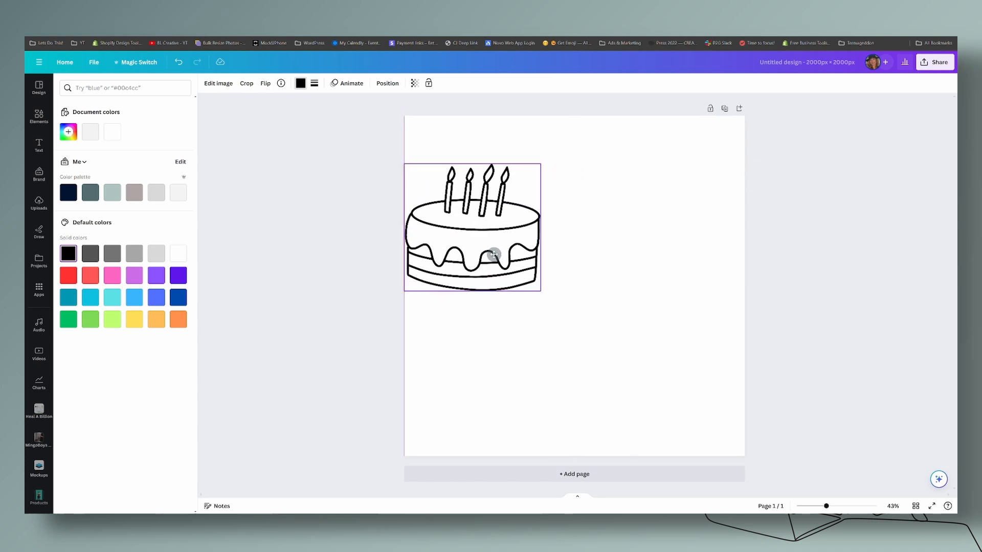
drag(541, 289, 505, 258)
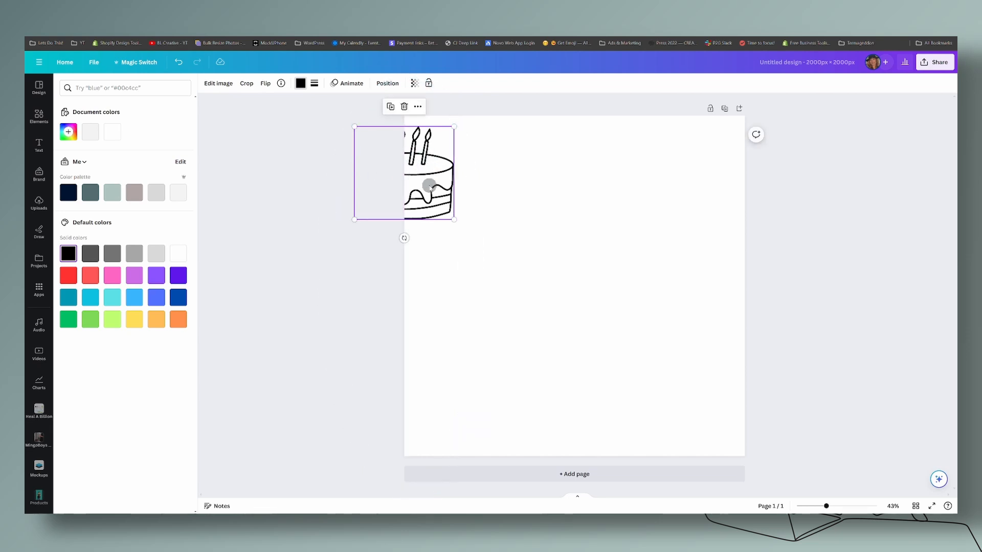
drag(429, 185, 426, 156)
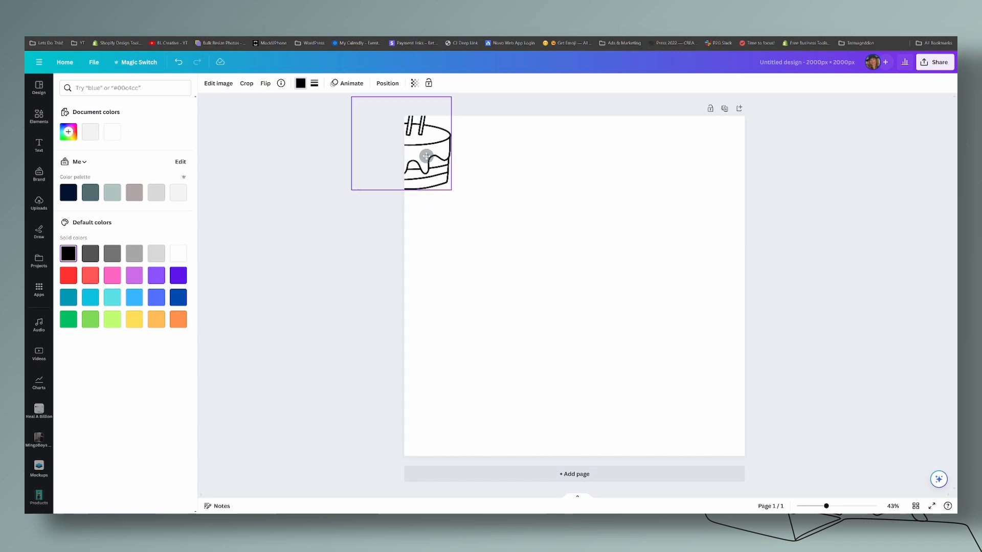
drag(425, 156, 429, 151)
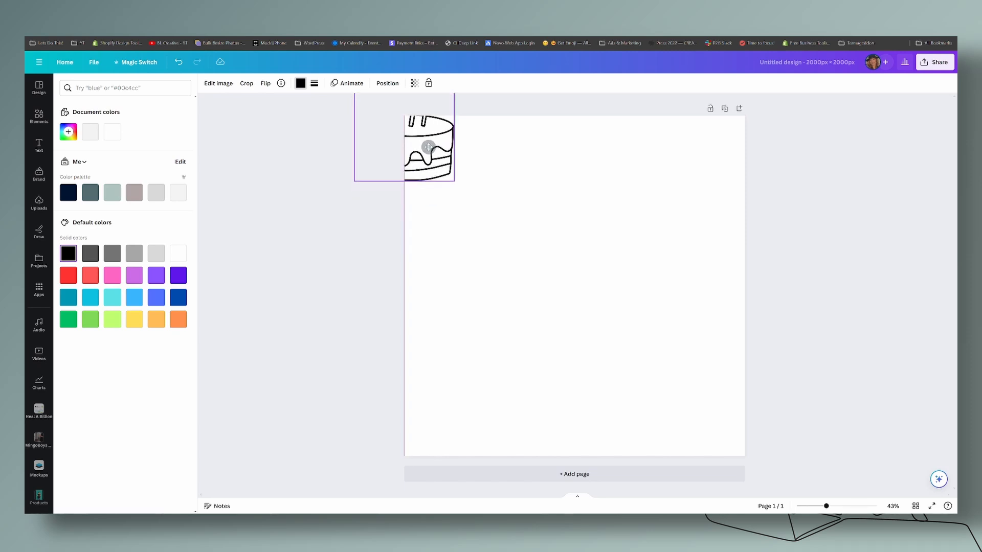
drag(429, 147, 429, 143)
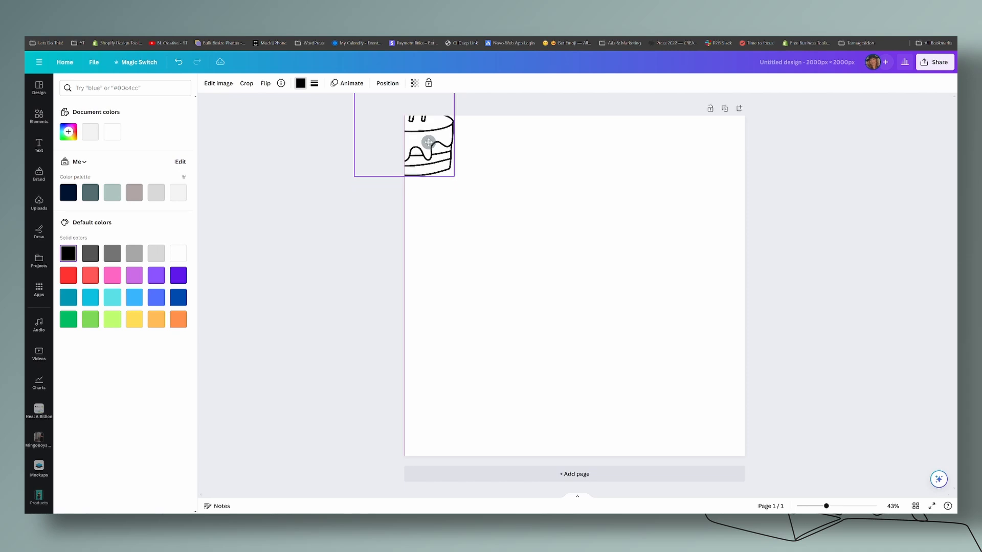
drag(428, 142, 429, 127)
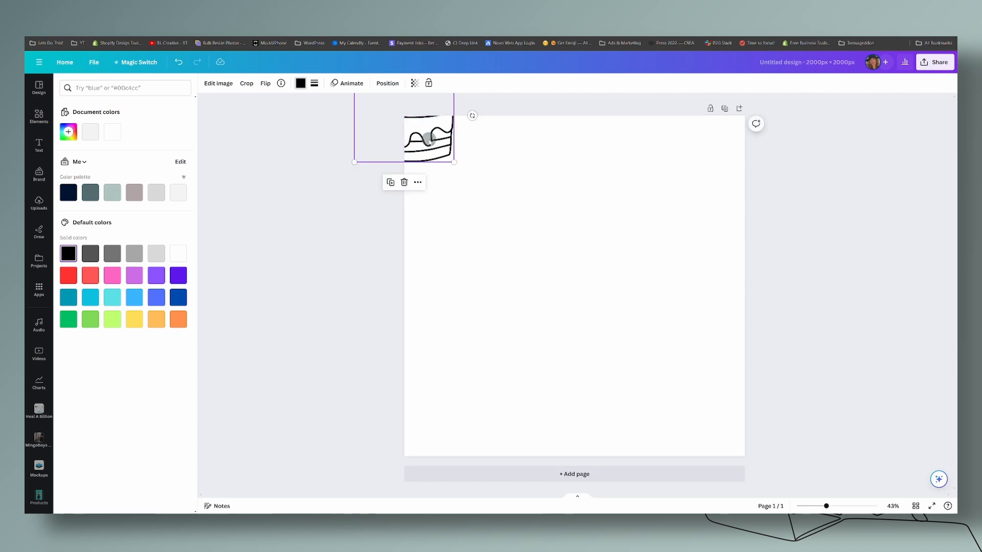
- Drag cake copies onto the top-right and bottom corners, aligned with the page edges
drag(429, 139, 667, 139)
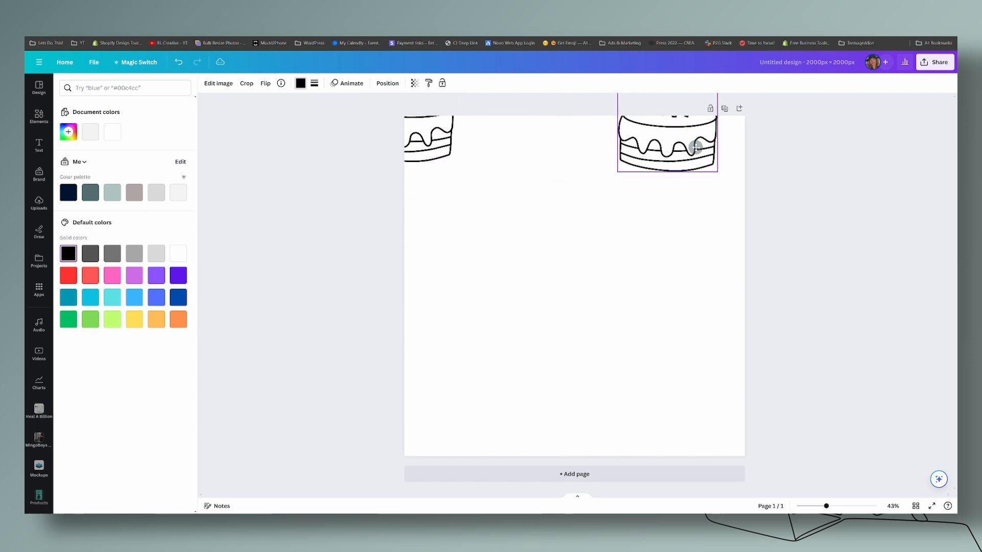
drag(696, 147, 721, 136)
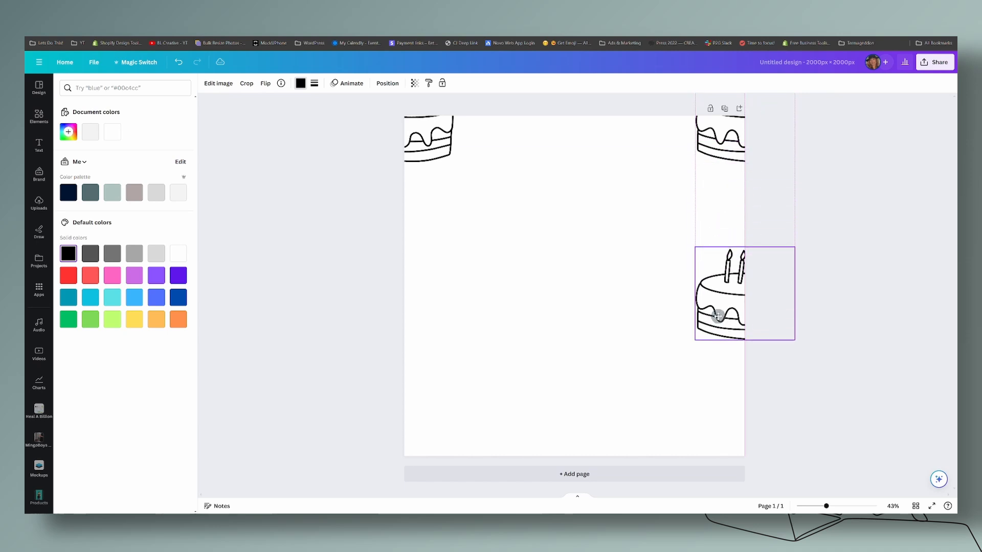
drag(720, 295, 443, 436)
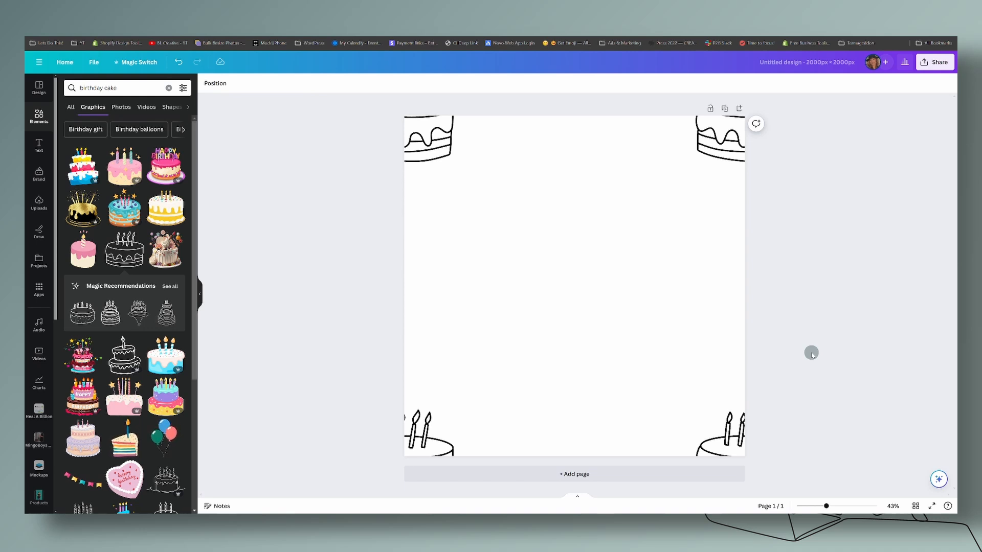
- Add another outline cake and centre it on the page using the guides
click(443, 427)
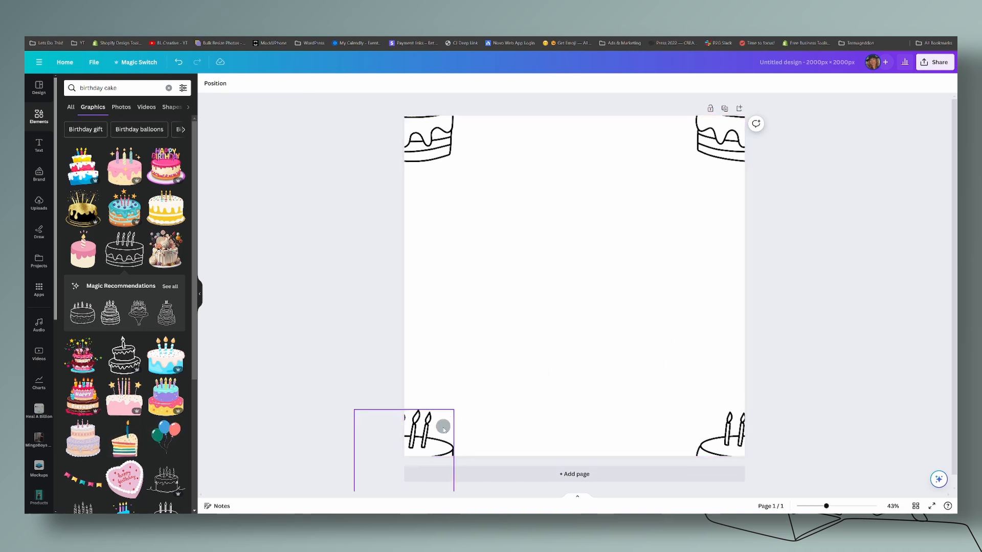
click(428, 431)
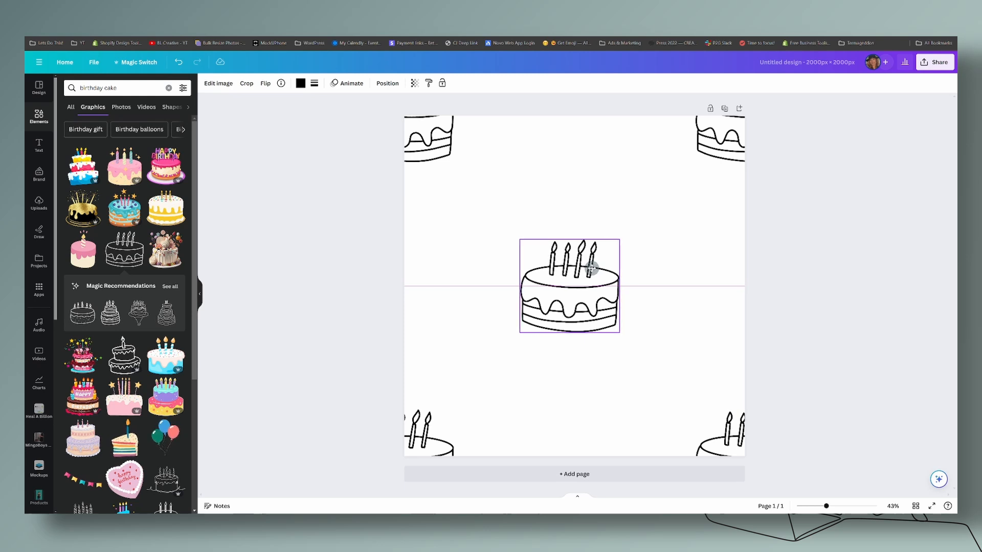
click(569, 285)
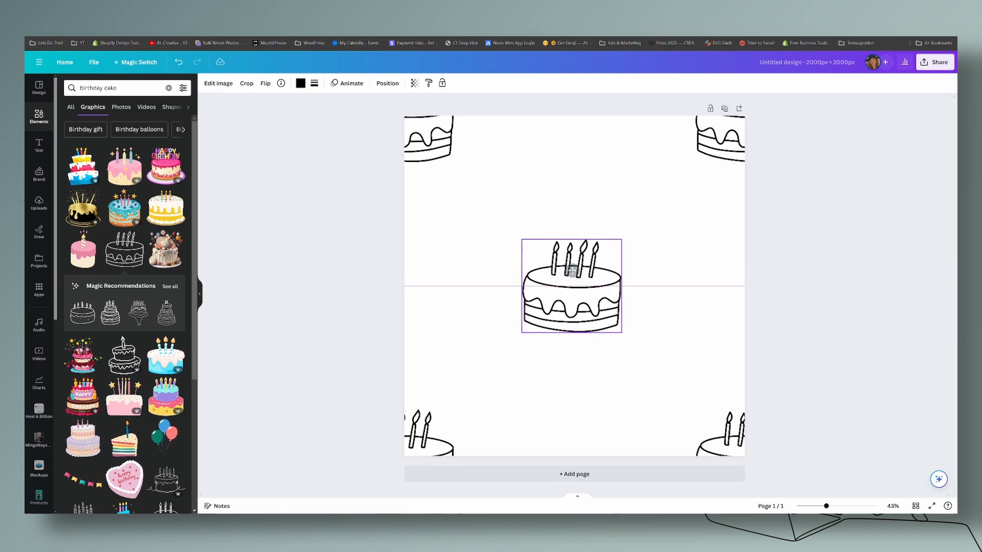
drag(571, 286, 574, 286)
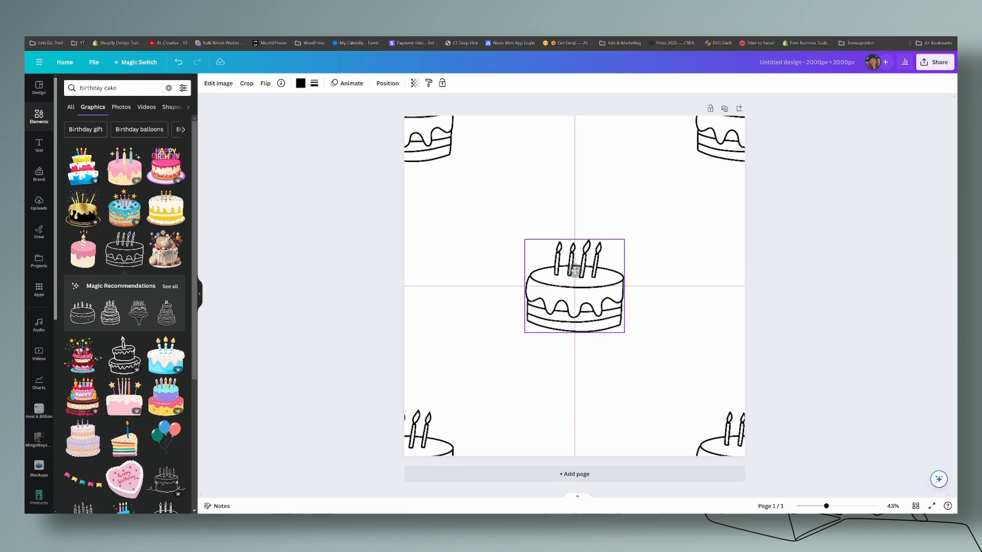
click(573, 286)
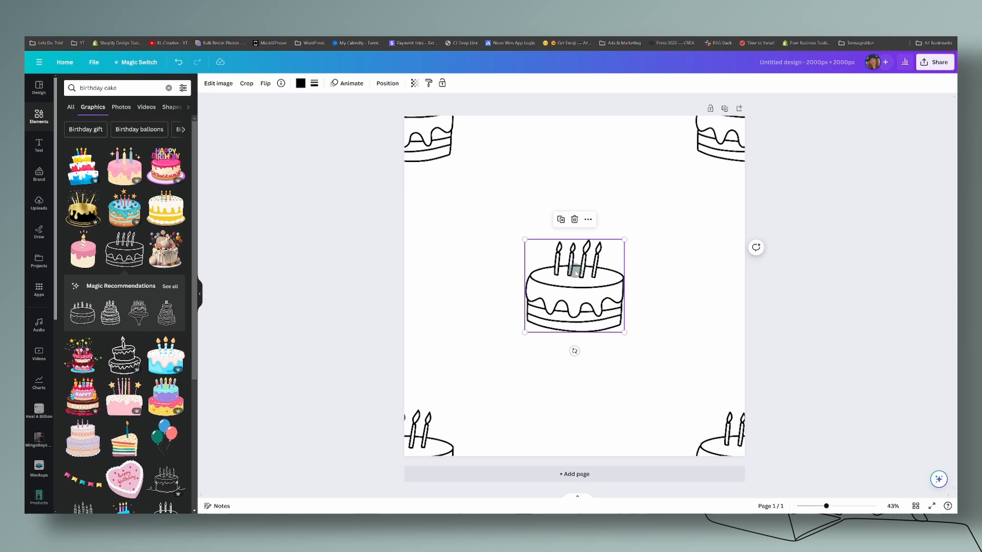
- Drag duplicate cakes into the upper areas around the centred cake
drag(574, 286, 487, 213)
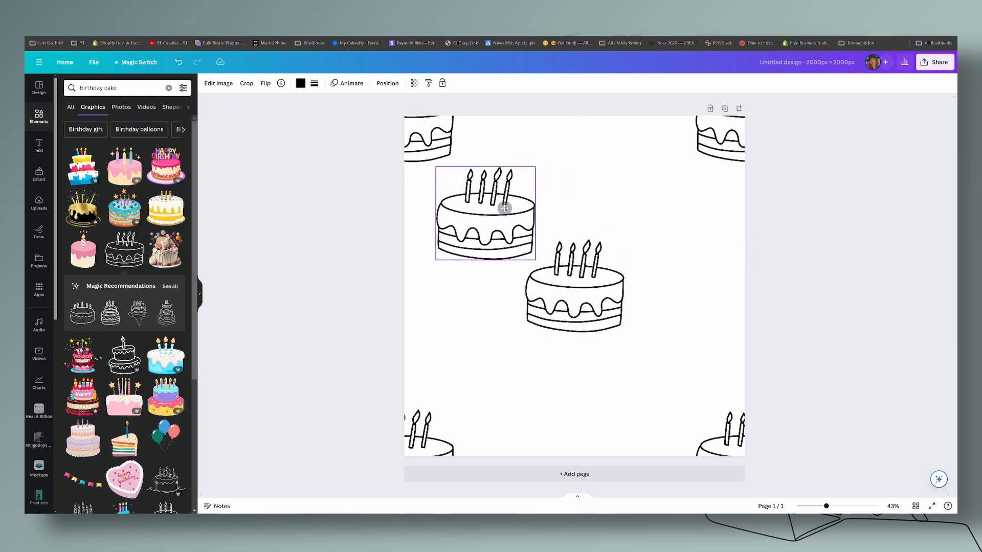
drag(485, 213, 485, 375)
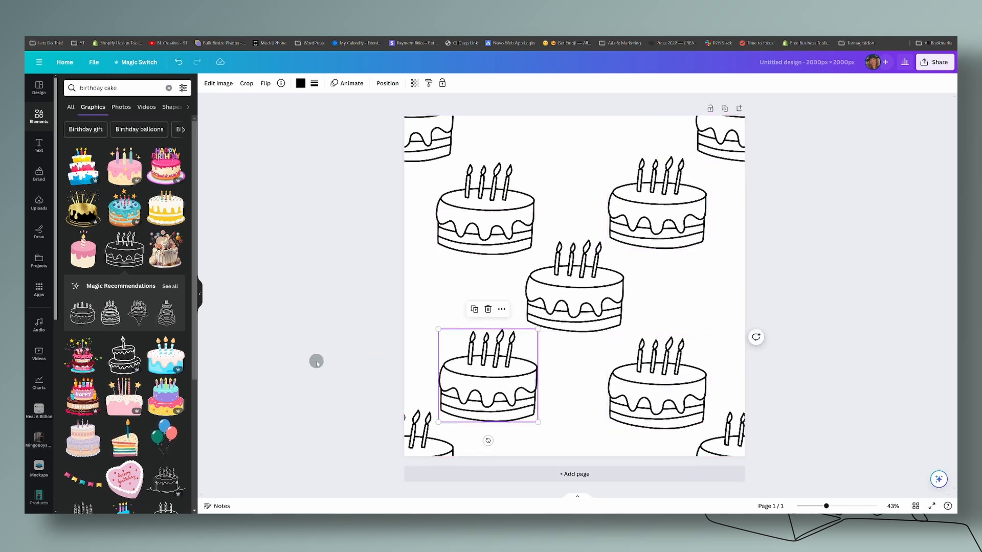
- Use Position > Align Middle to level the bottom cake pair and the top cake pair
click(657, 381)
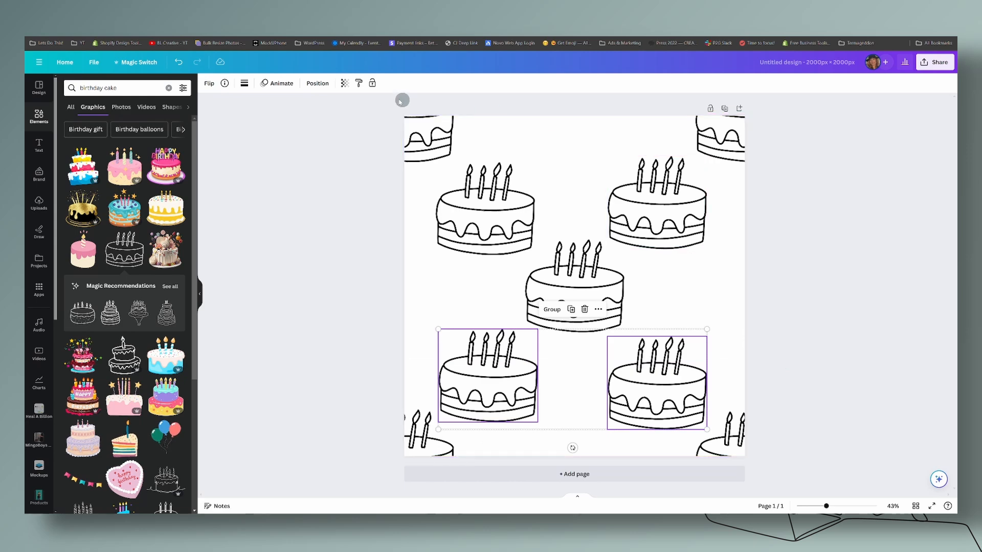
click(317, 83)
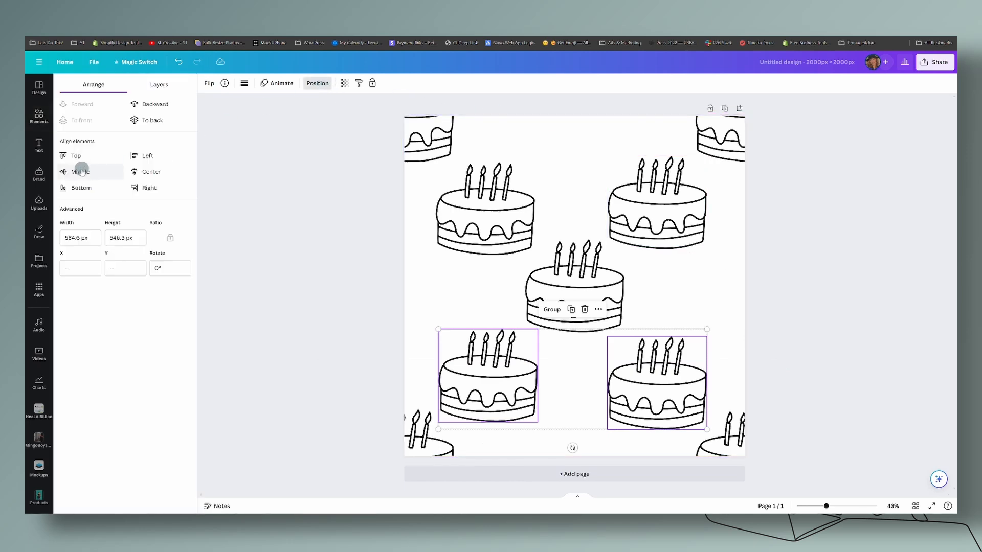
click(80, 171)
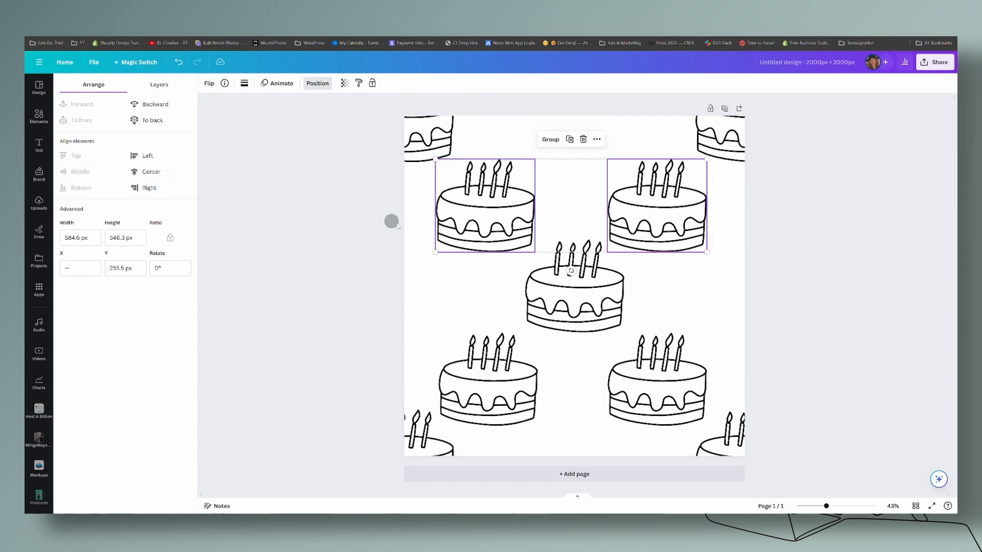
click(573, 292)
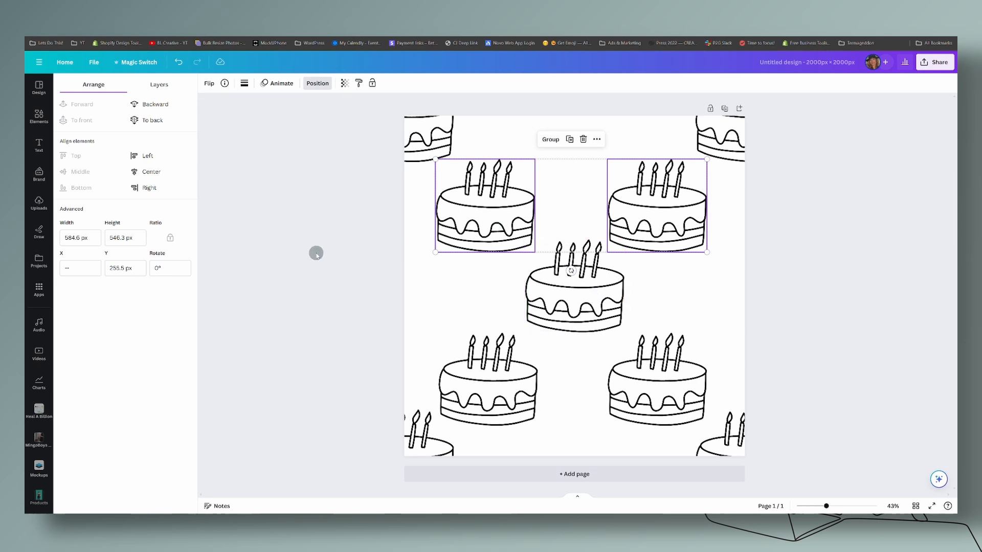
mouse_move(649, 195)
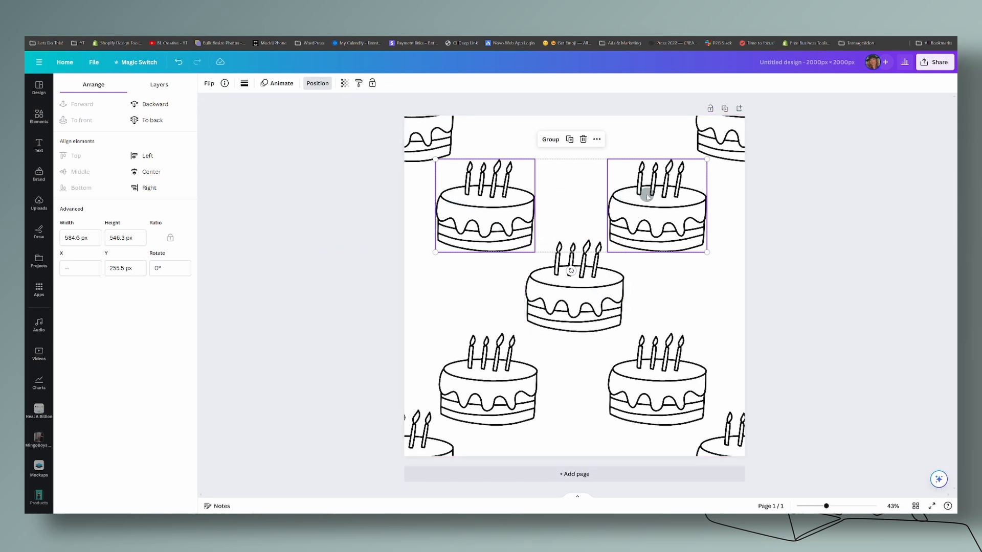
- Shift-select all four outer cakes, centre them around the middle cake, and fetch another cake
key(shift)
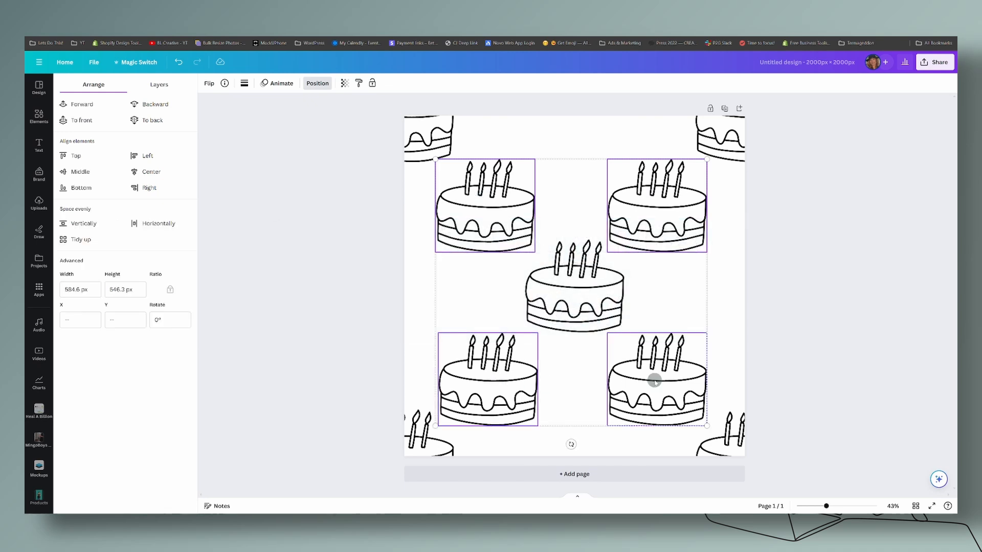
click(655, 380)
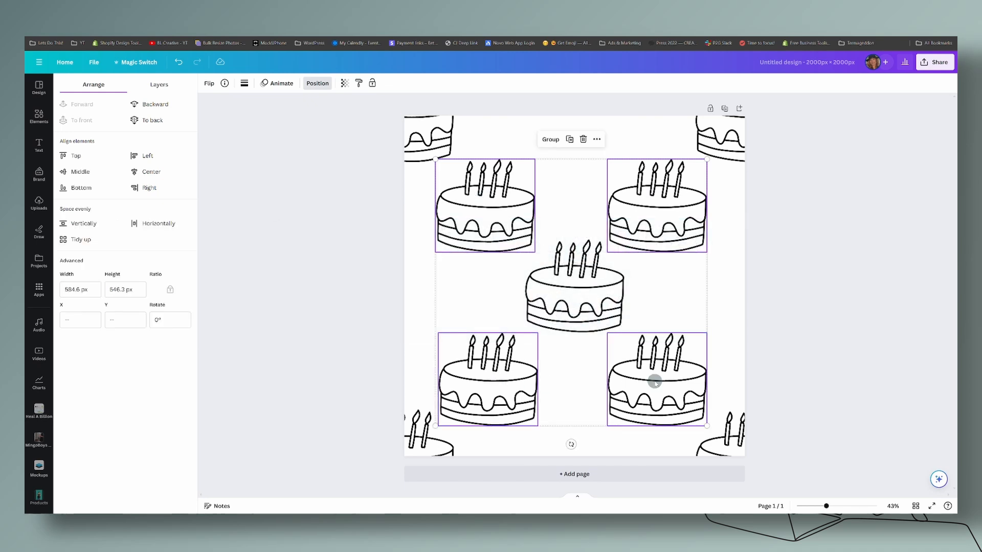
drag(653, 381, 657, 378)
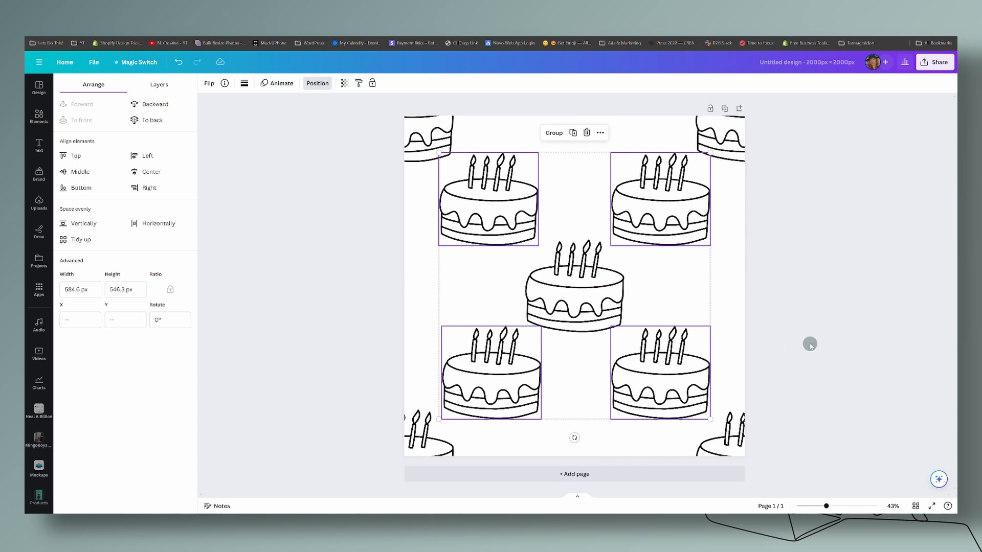
click(38, 115)
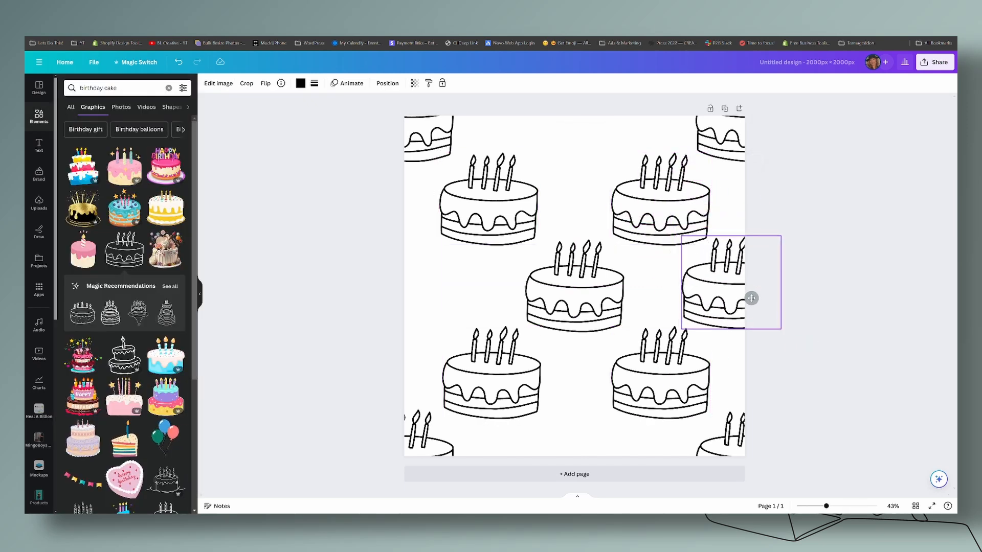
- Place a cake half off the right edge and align the three middle-row cakes with Align Middle
drag(730, 283, 399, 280)
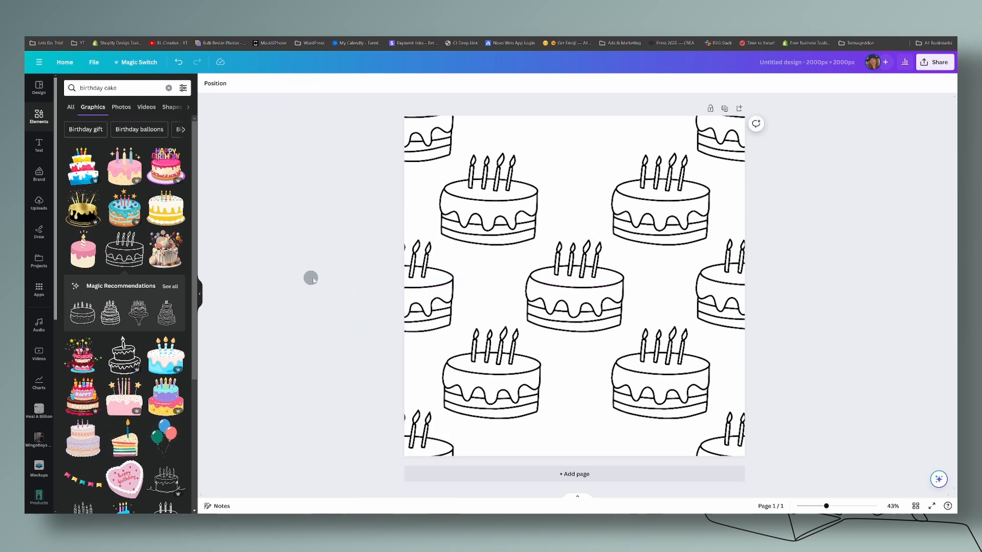
click(574, 286)
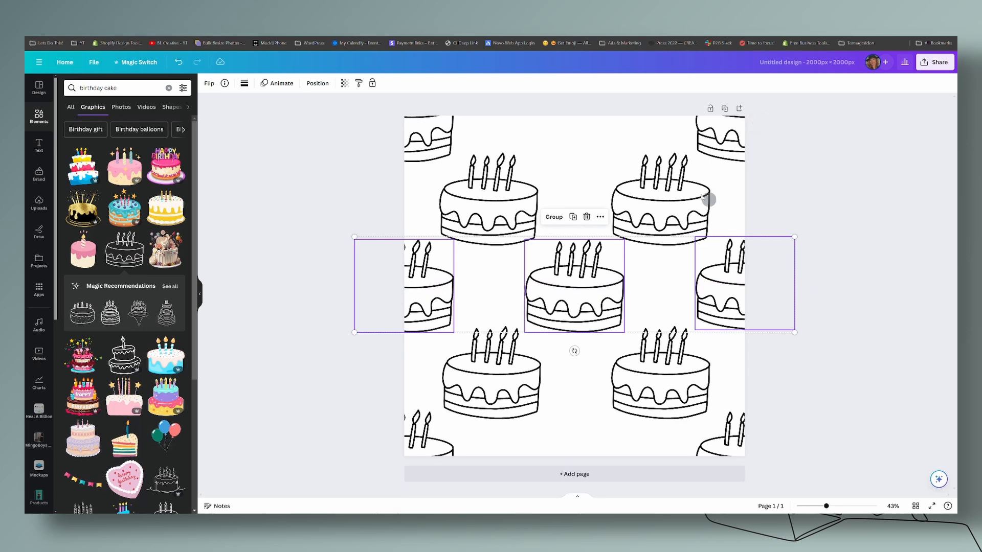
click(317, 83)
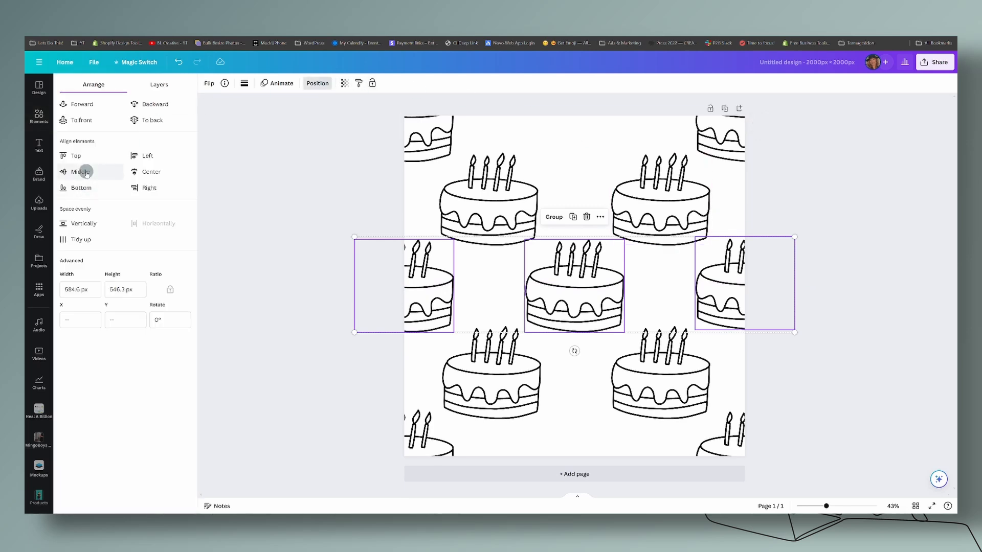
click(81, 172)
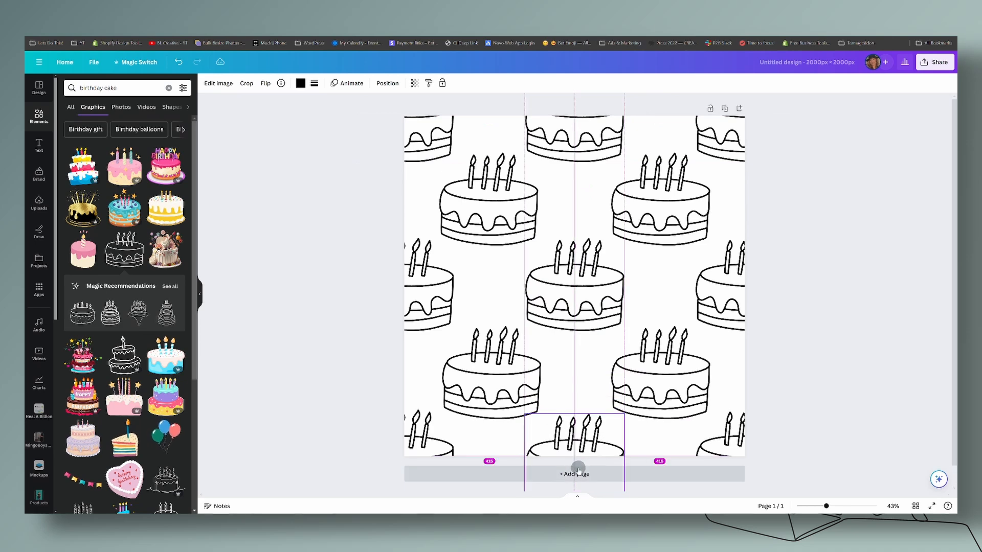
- Add page 2, enlarge a cake across its corner for the four-corner layout, and zoom out to both pages
click(828, 372)
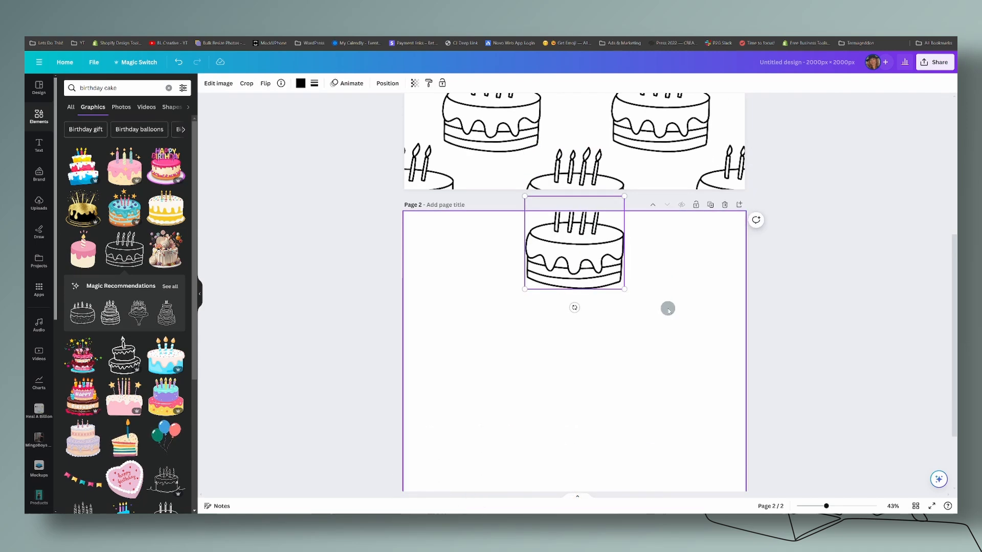
drag(625, 288, 524, 240)
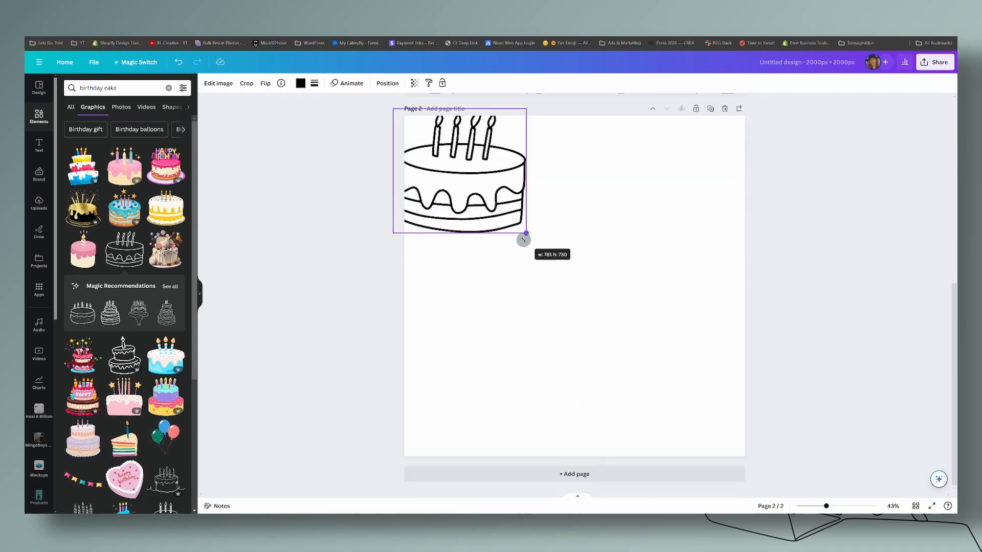
drag(525, 238, 526, 239)
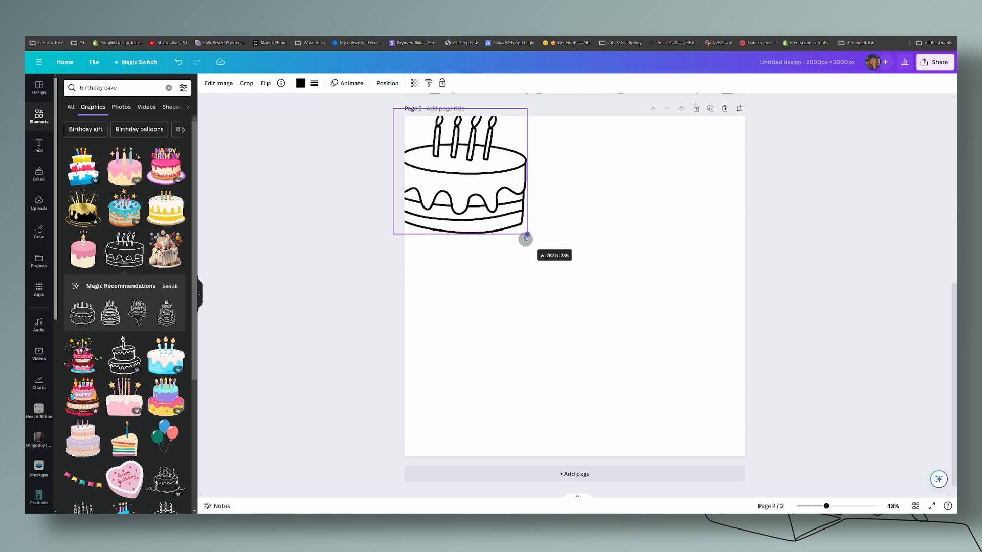
drag(525, 239, 501, 222)
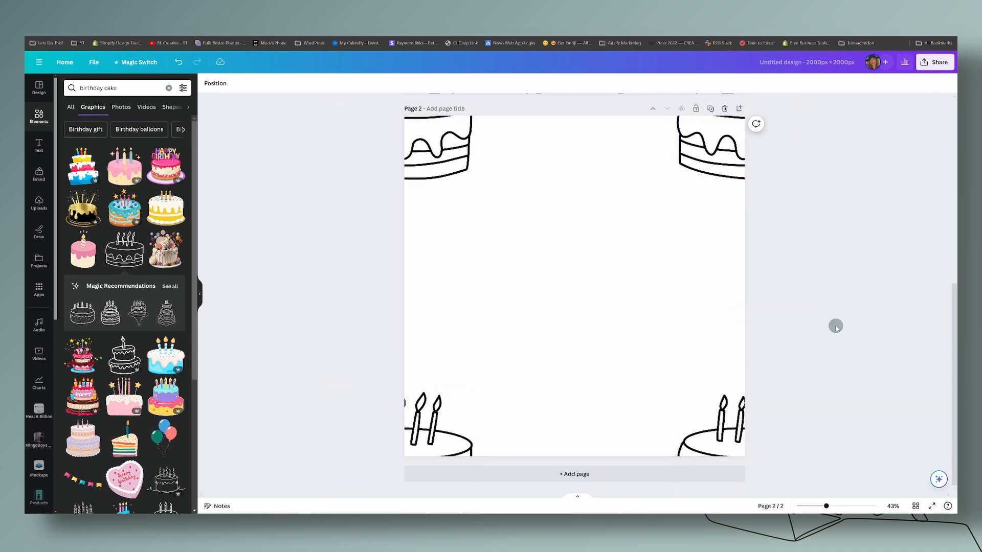
drag(827, 506, 813, 507)
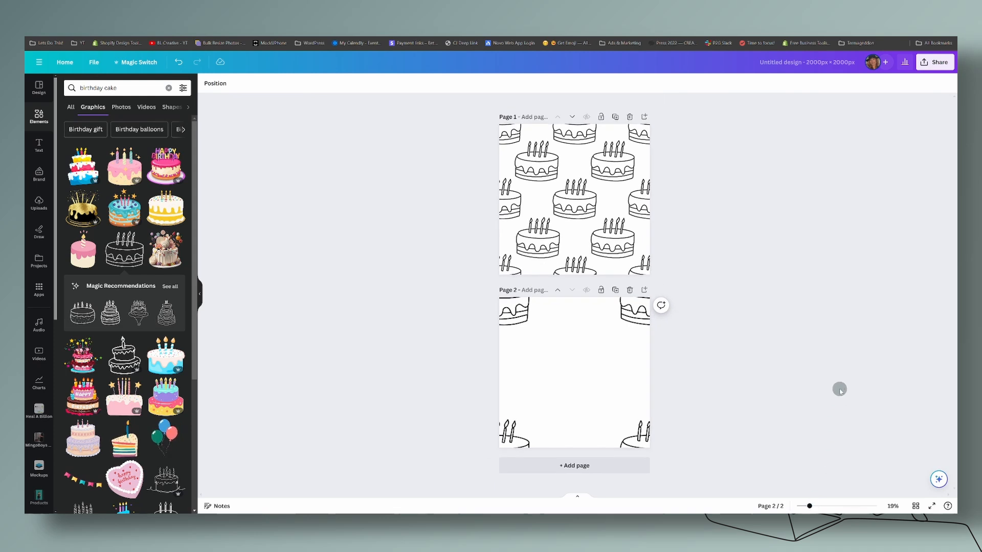
mouse_move(755, 199)
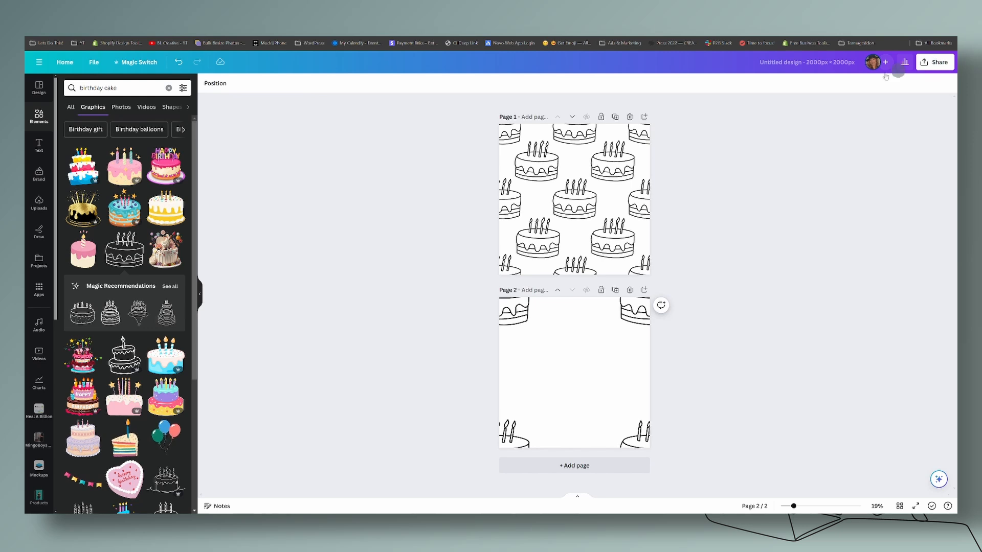
- Download both pages as PNG via Share > Download with All pages (2)
click(934, 61)
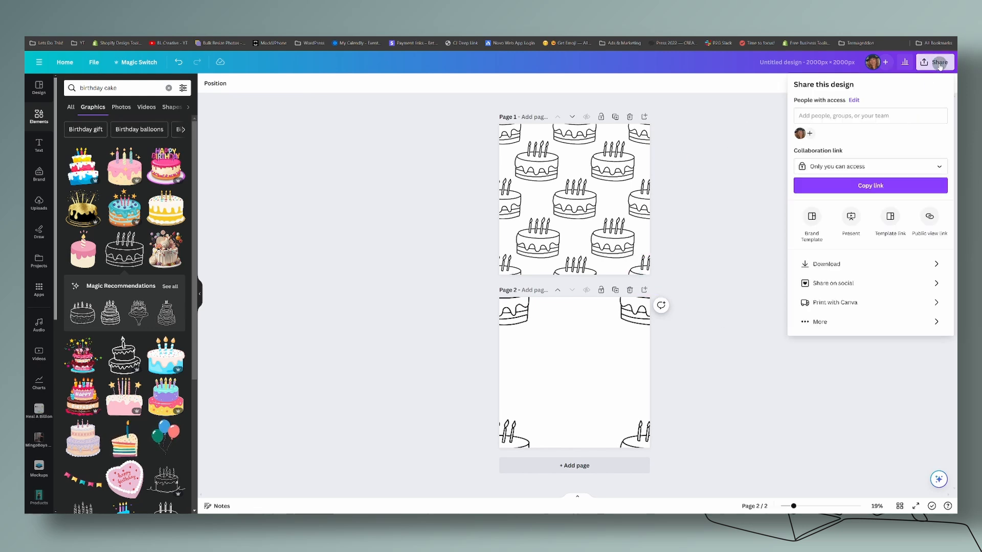
click(825, 264)
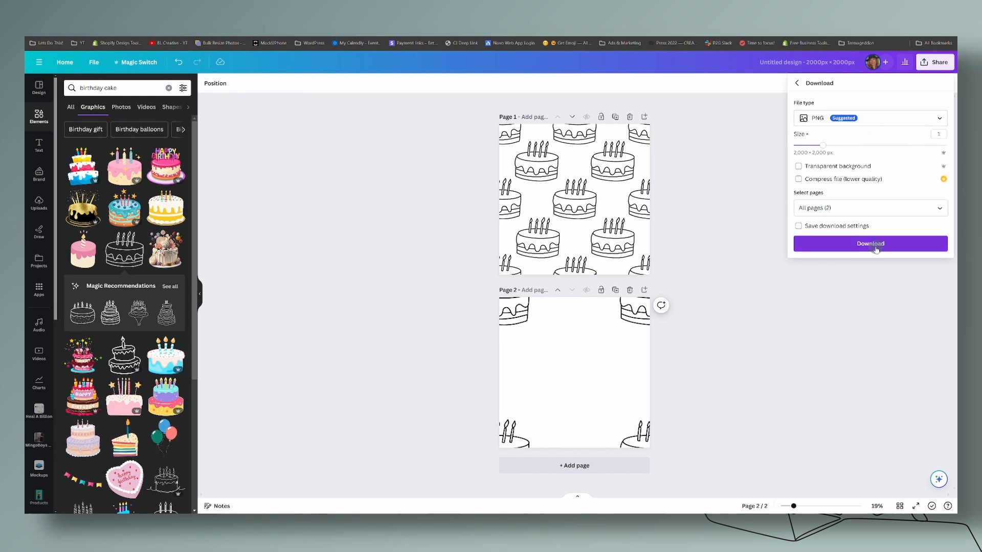
click(870, 243)
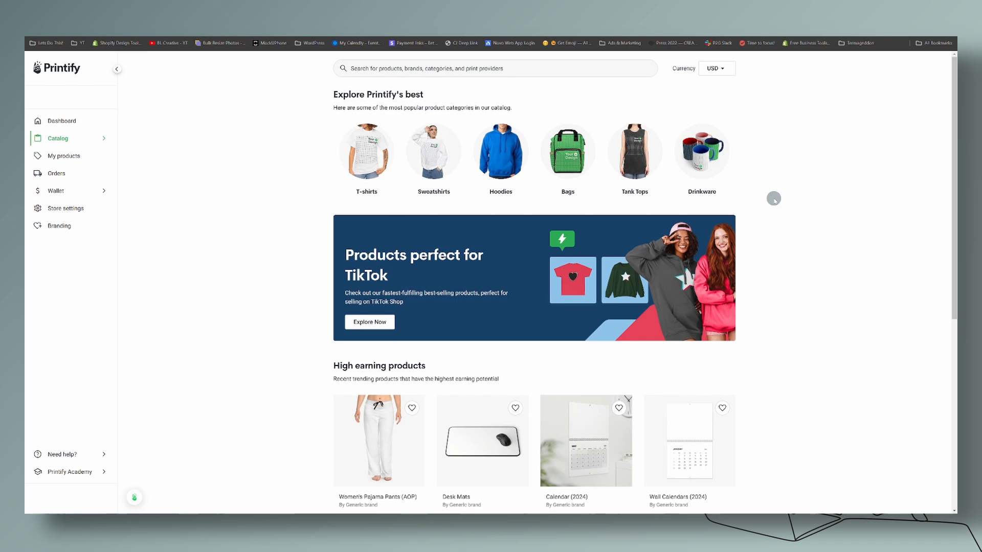
mouse_move(543, 102)
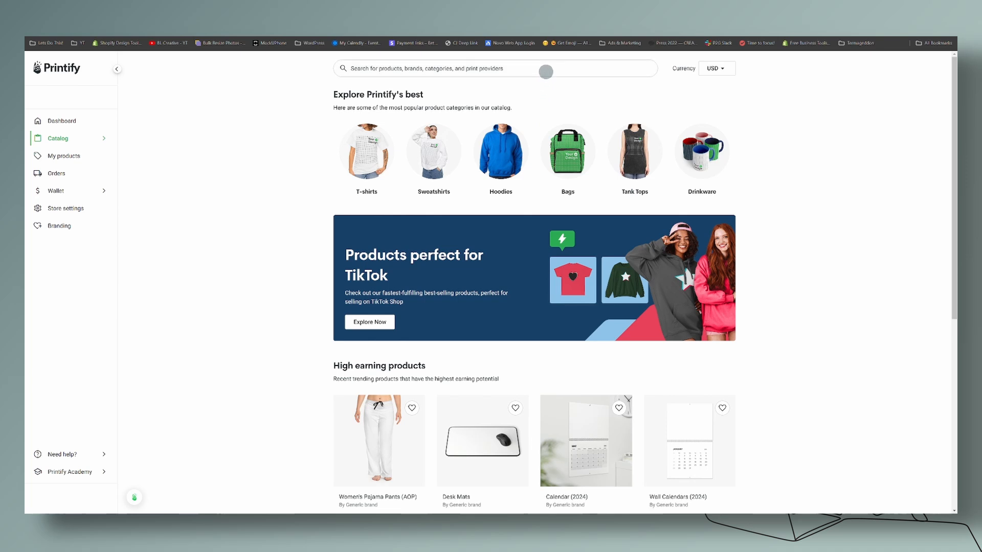
- Search the Printify catalog for 'all over print', open Velveteen Plush Blanket and start designing with SPOKE Custom Products
click(496, 68)
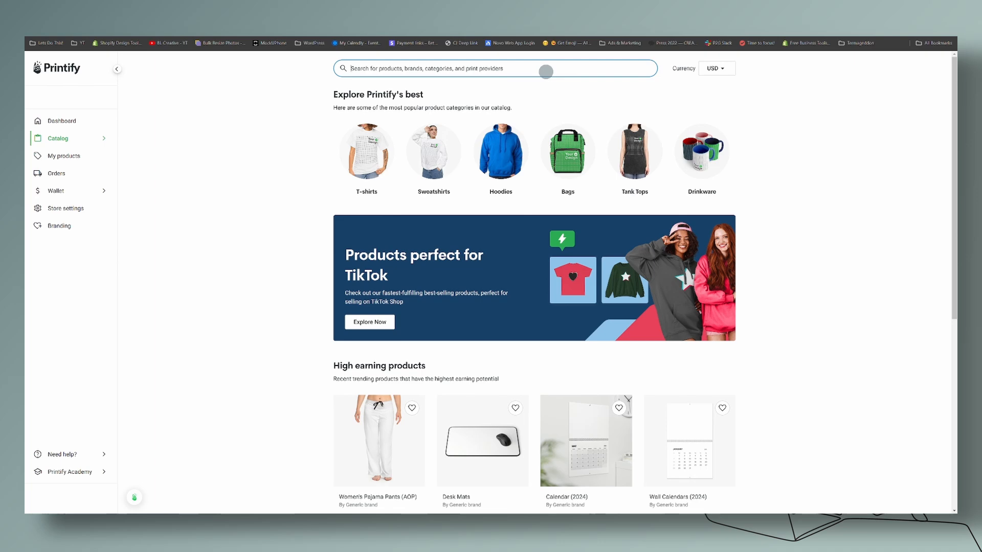
text(all over print)
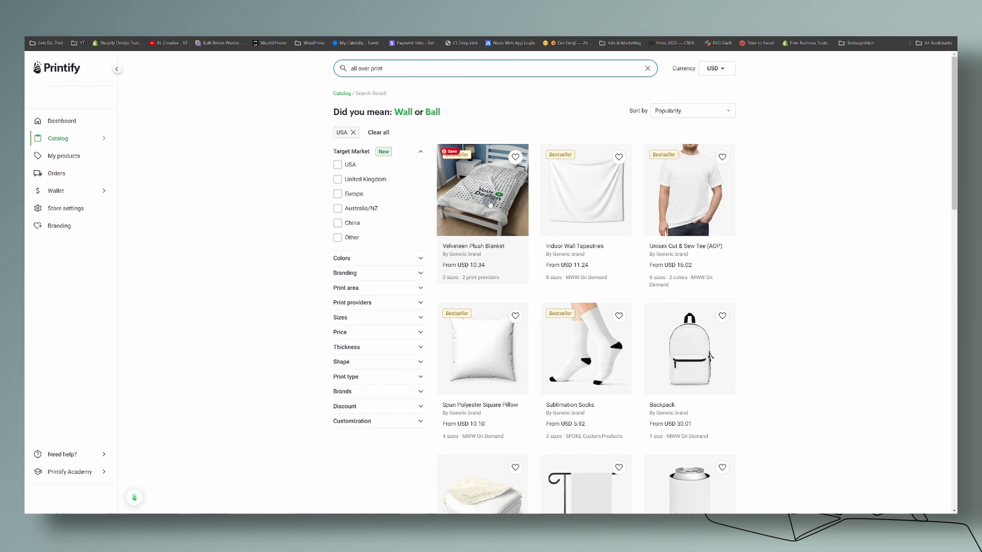
mouse_move(489, 207)
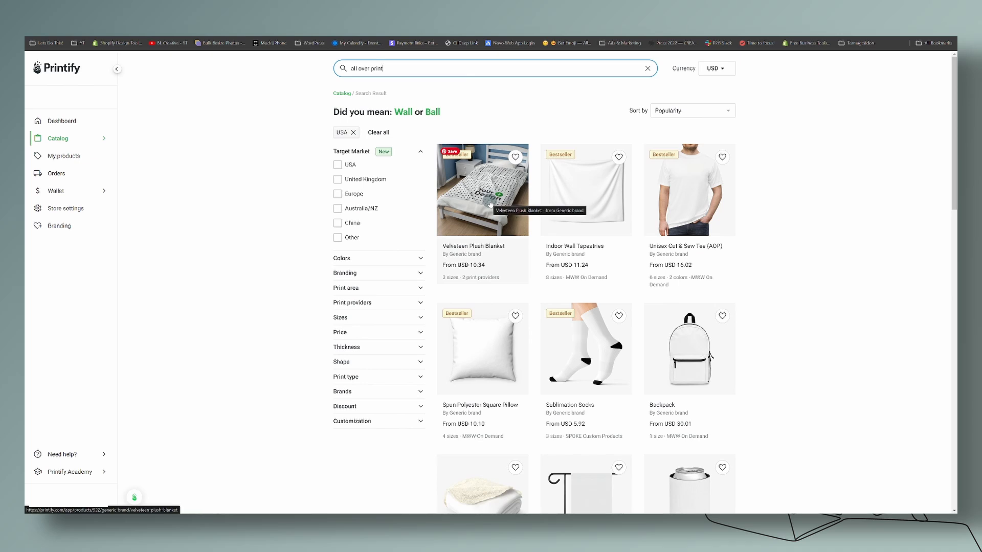
click(482, 189)
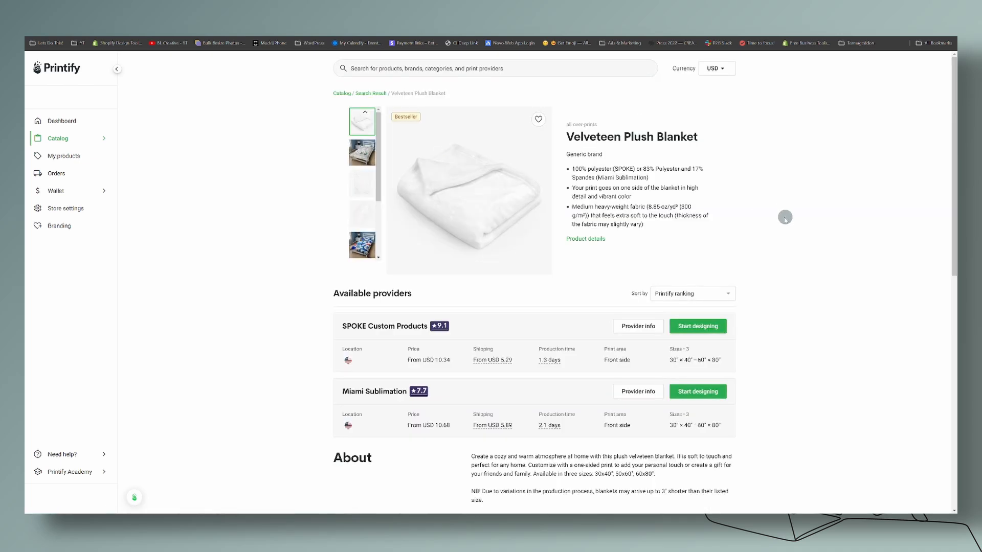
click(697, 326)
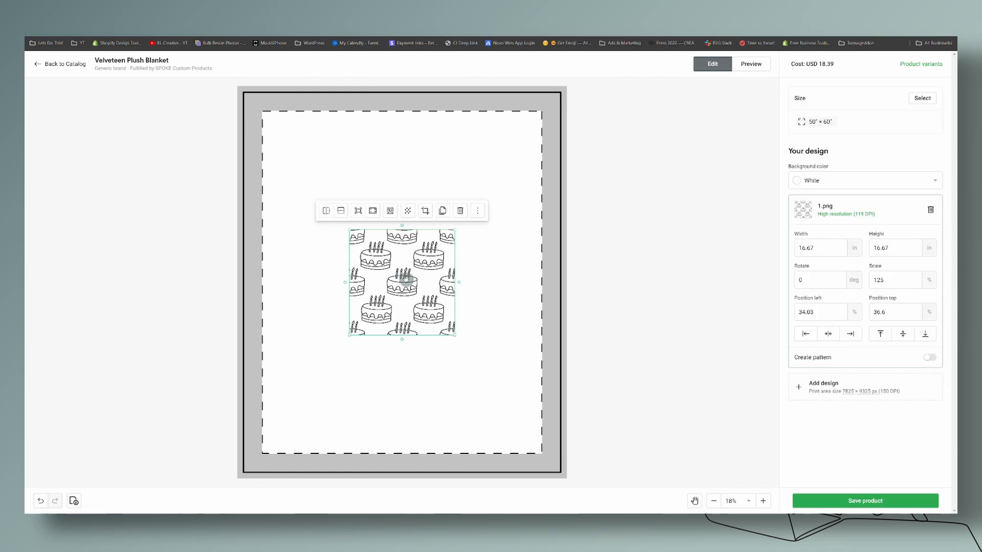
- Align 1.png to the print area's top-left corner and repeat it as a seamless grid pattern
drag(402, 282, 340, 180)
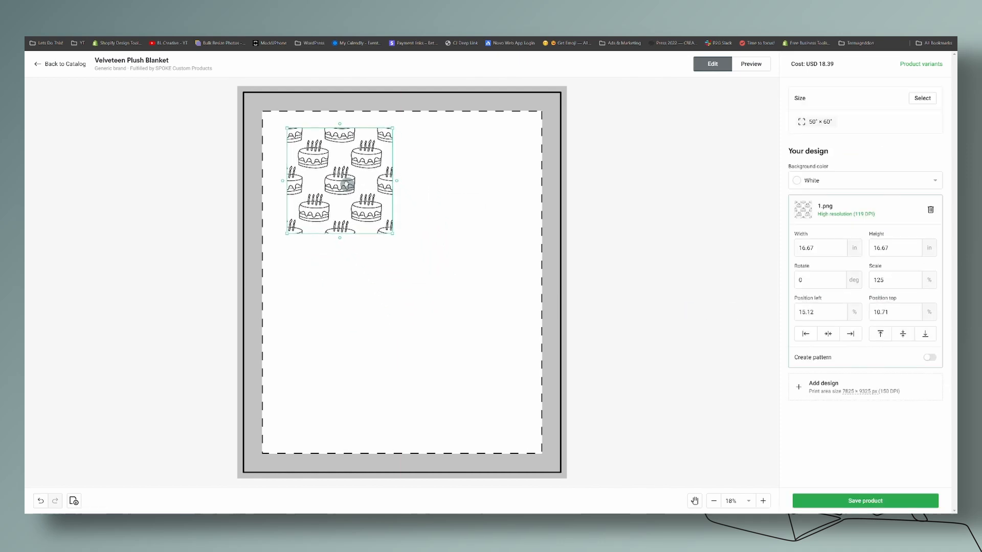
drag(340, 180, 314, 164)
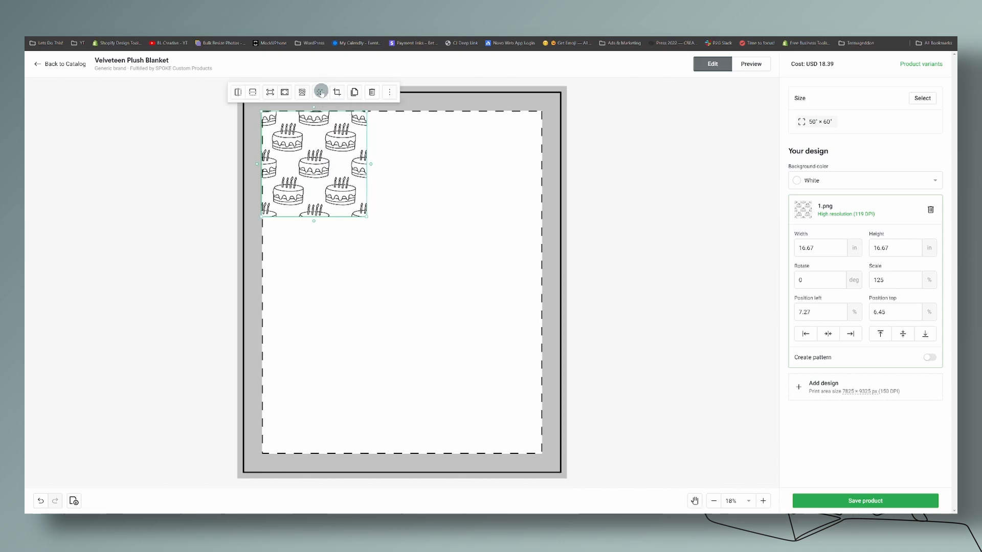
click(930, 357)
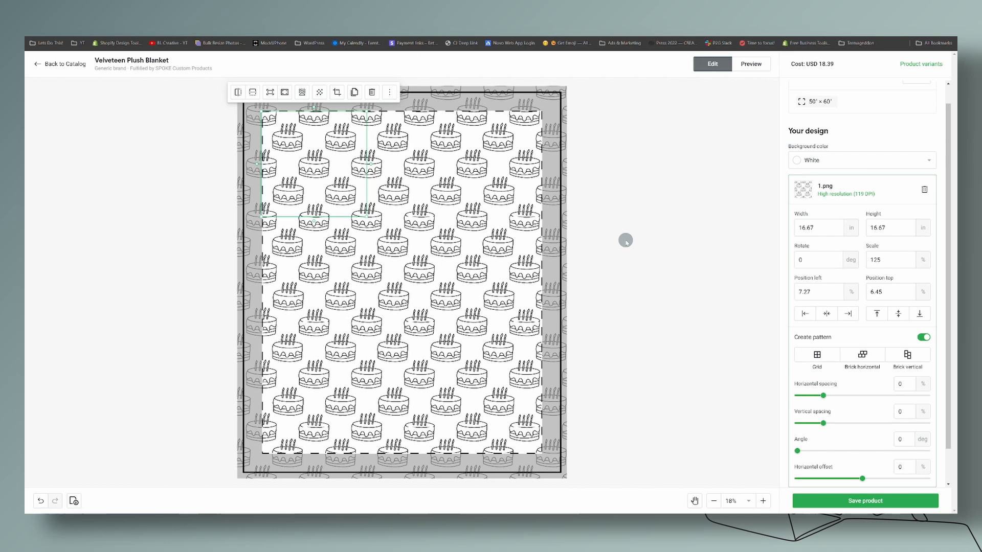
click(625, 240)
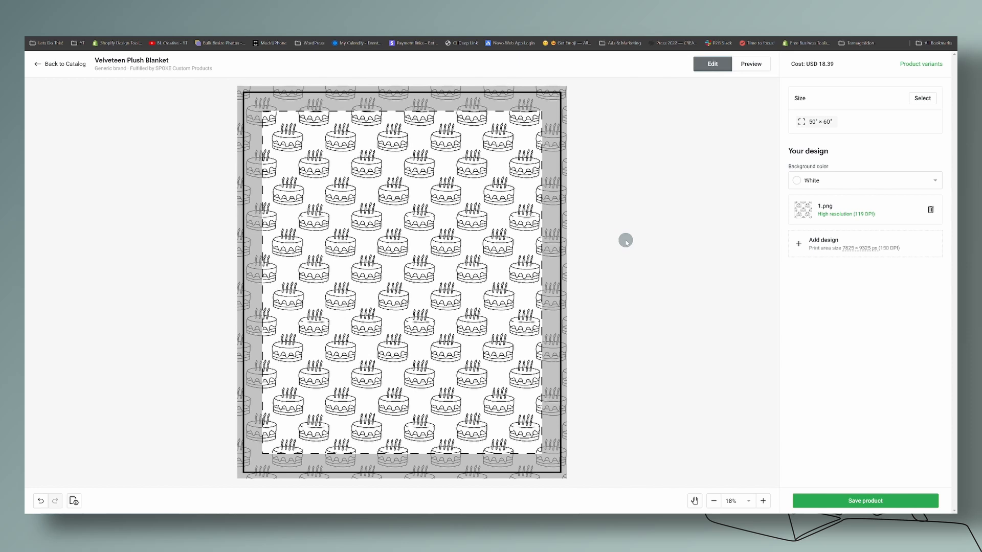
mouse_move(639, 227)
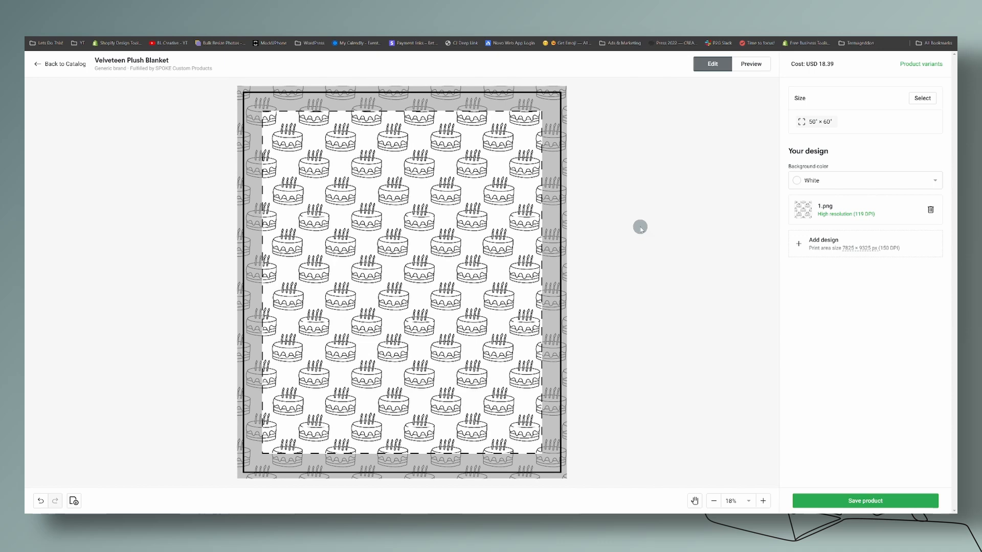
mouse_move(412, 250)
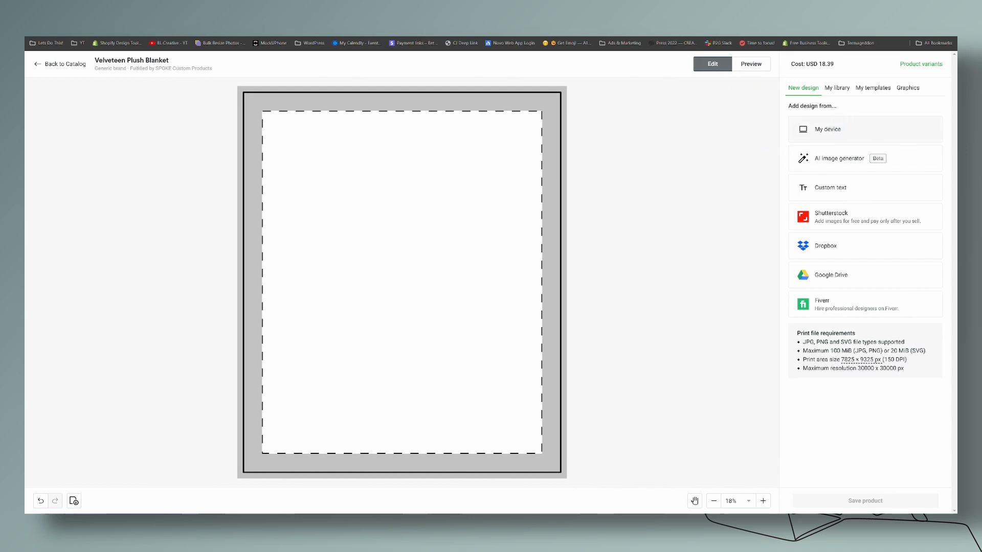
- Upload 2.png, snap it to the top-left corner, repeat it as a sparser pattern, then return to Canva
click(827, 129)
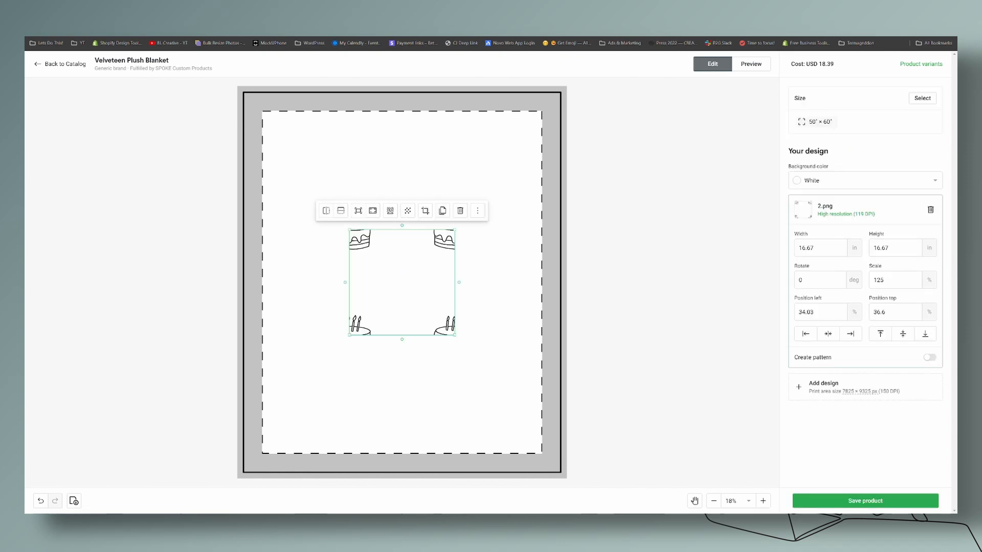
drag(401, 281, 316, 164)
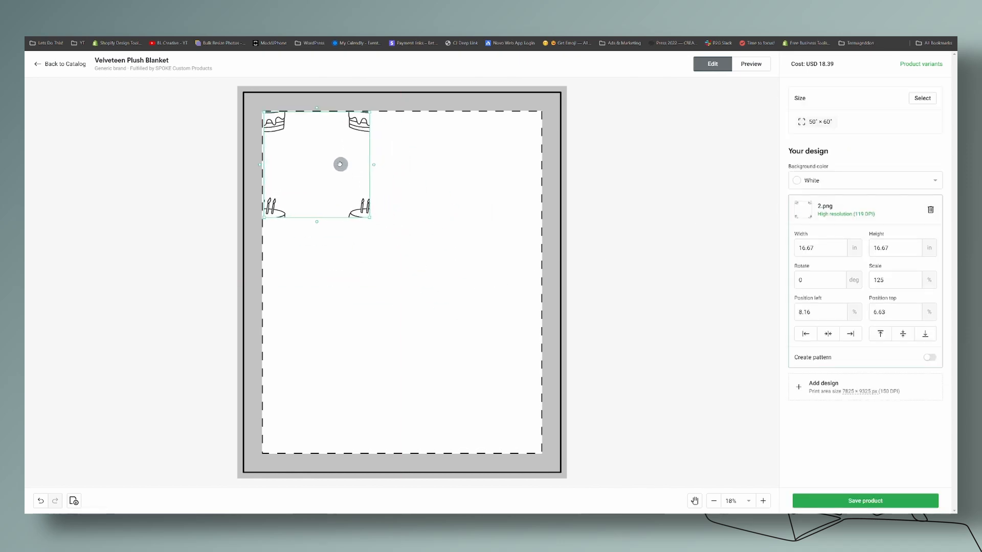
click(930, 357)
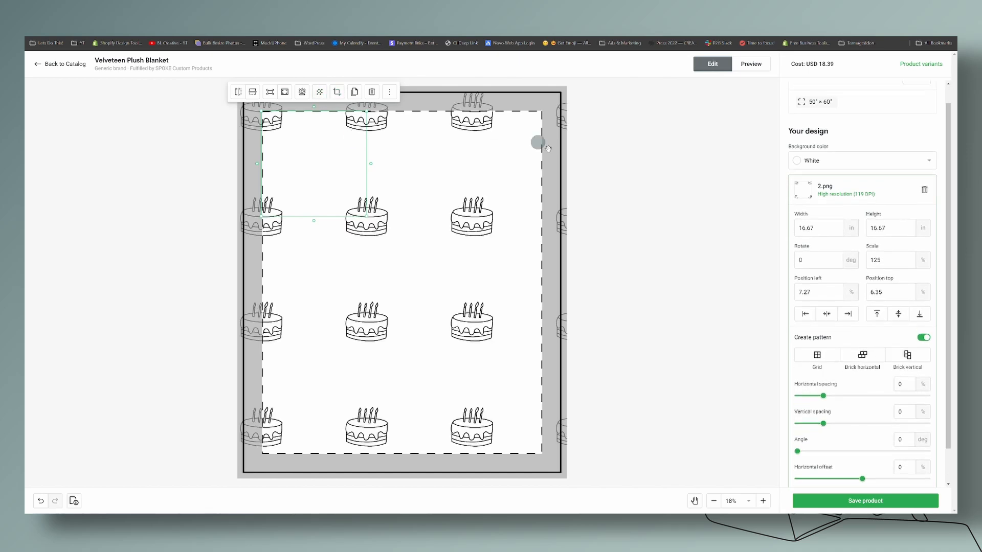
click(645, 245)
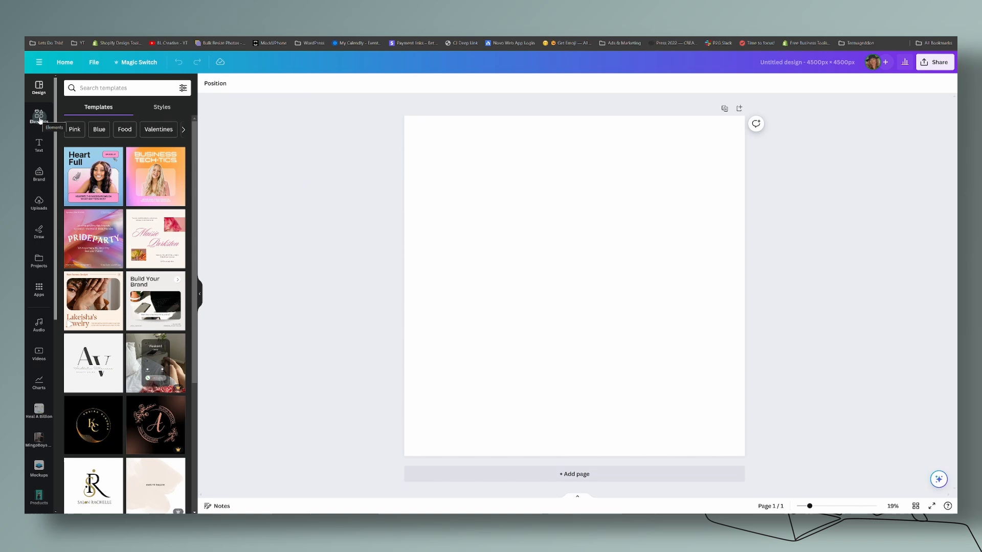
- Place the uploaded cake pattern on page one and enlarge it to cover the 4500 px page
click(39, 202)
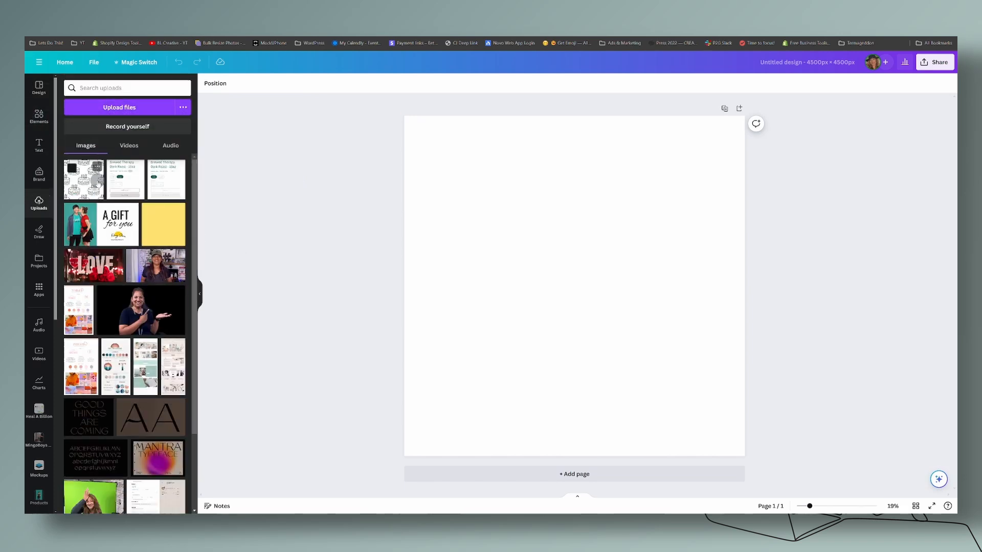
click(83, 180)
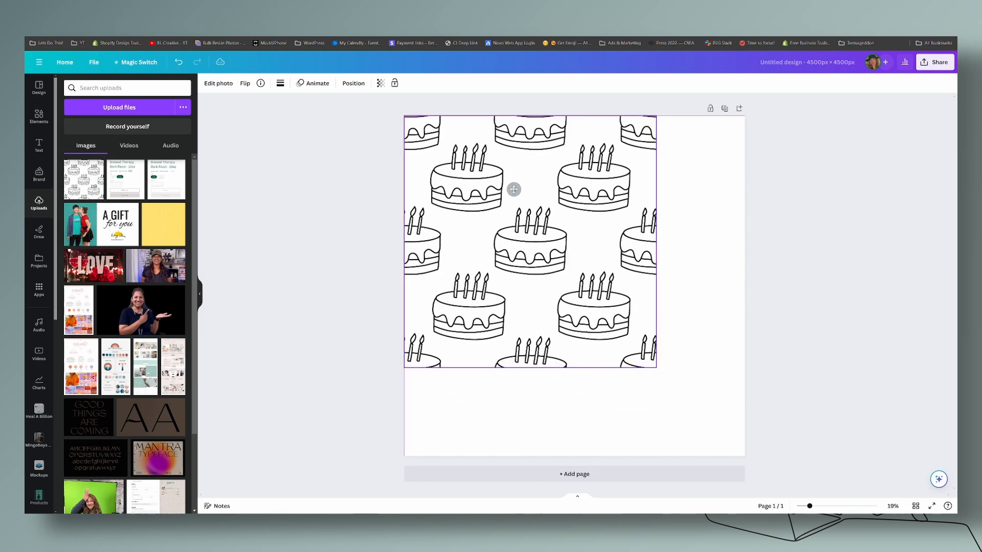
drag(657, 368, 562, 274)
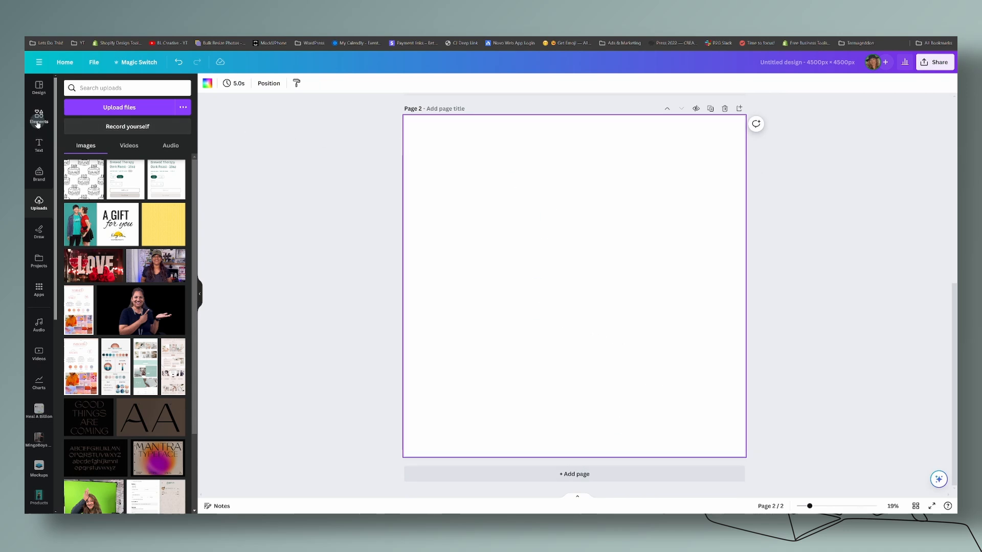
mouse_move(39, 258)
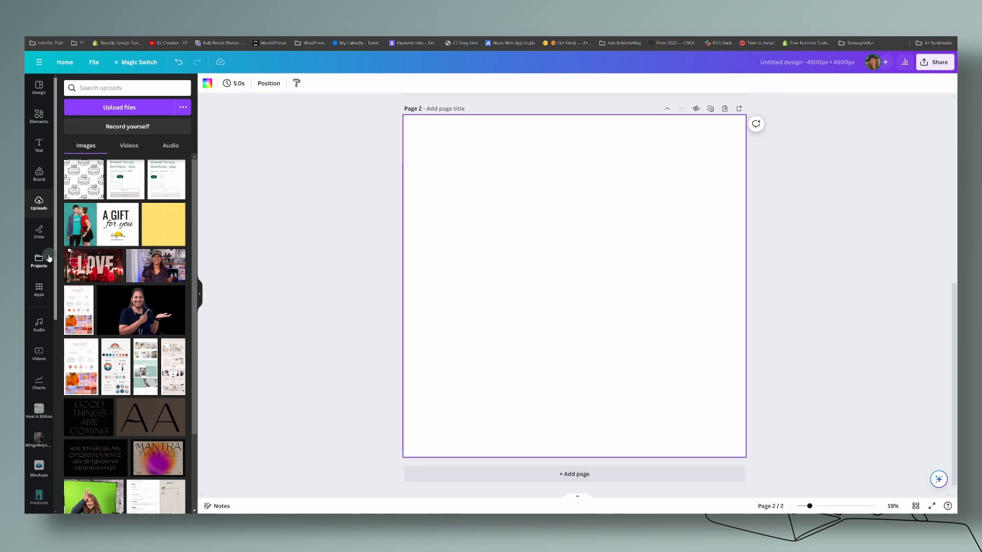
- From Projects, bring up the earlier two-page Untitled cake tile design
click(38, 261)
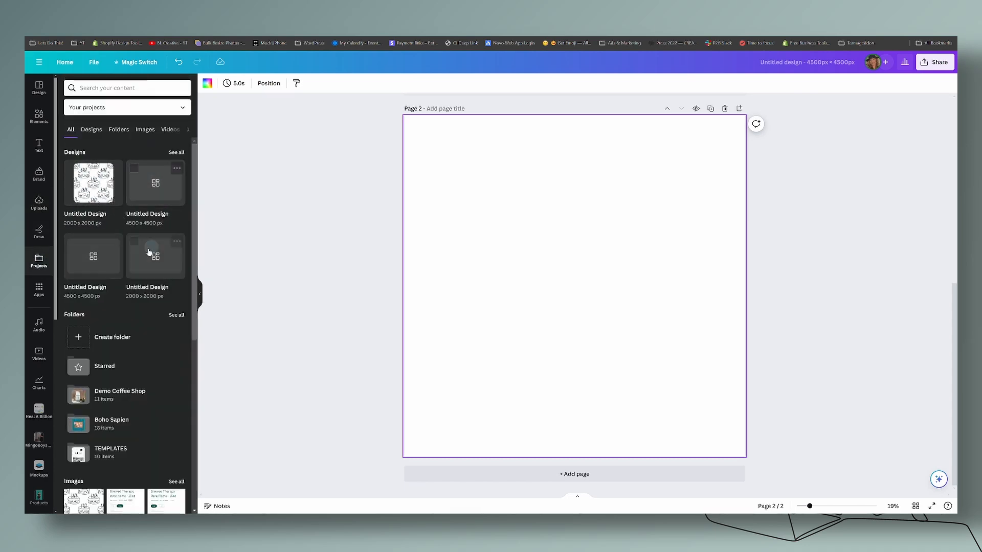
click(154, 256)
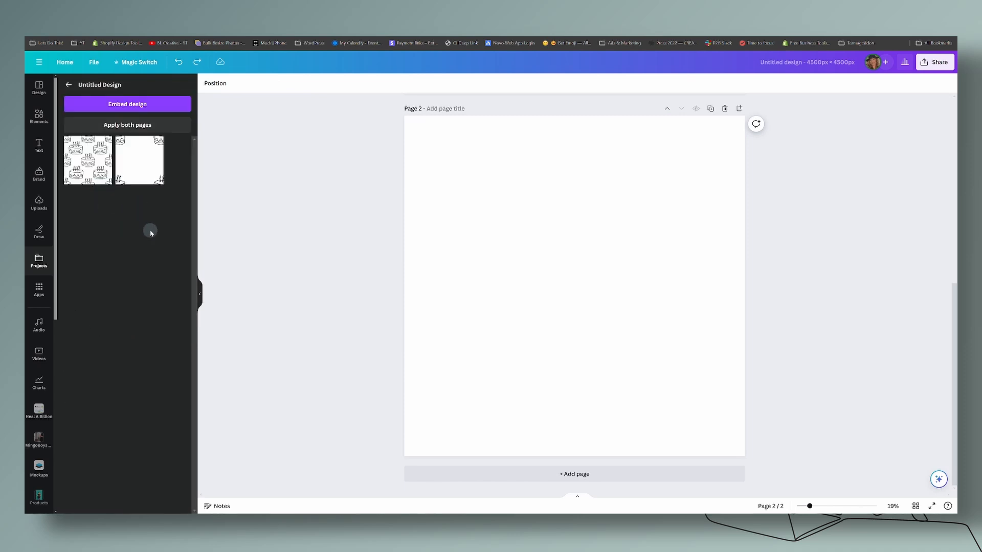
mouse_move(119, 215)
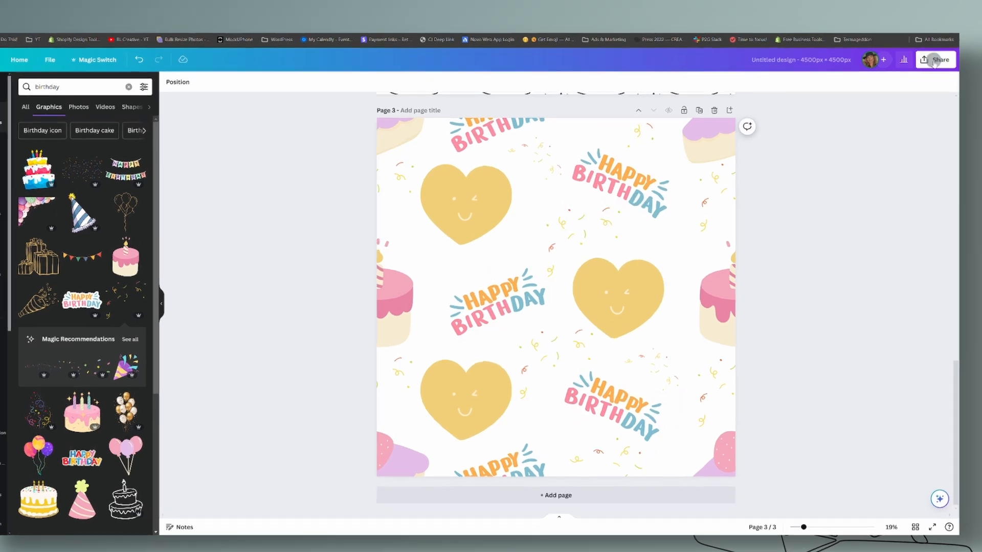
- Download only the current Happy Birthday page (Page 3) as a PNG
click(936, 59)
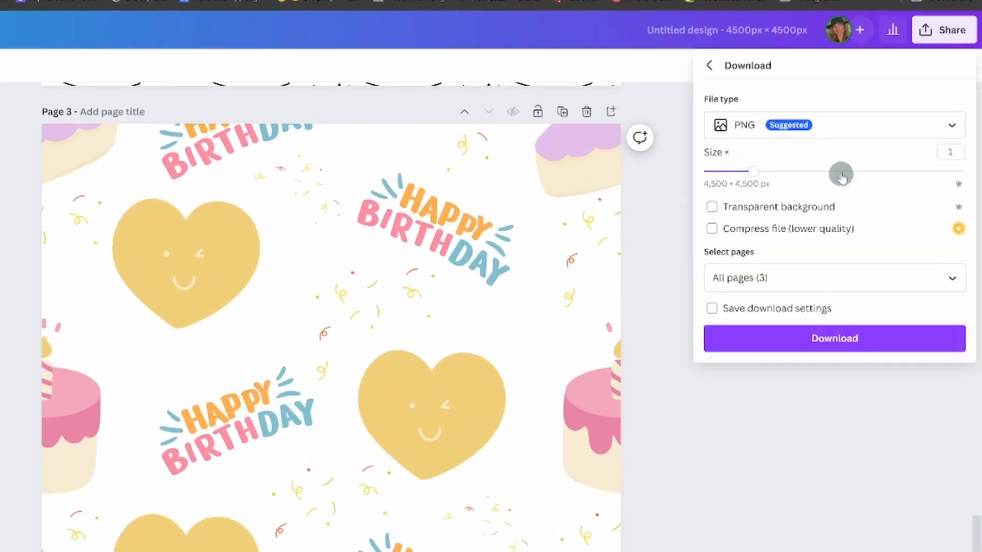
click(834, 277)
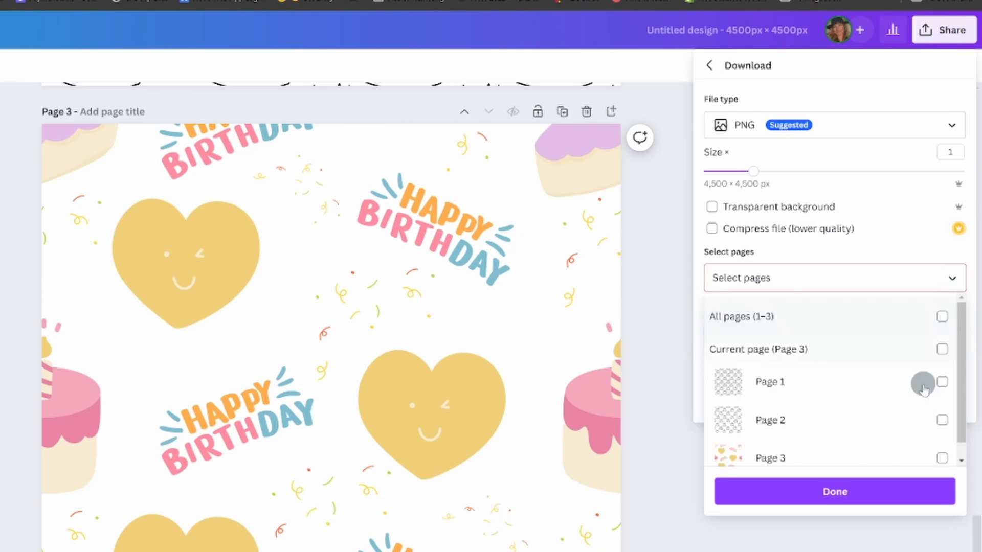
click(834, 492)
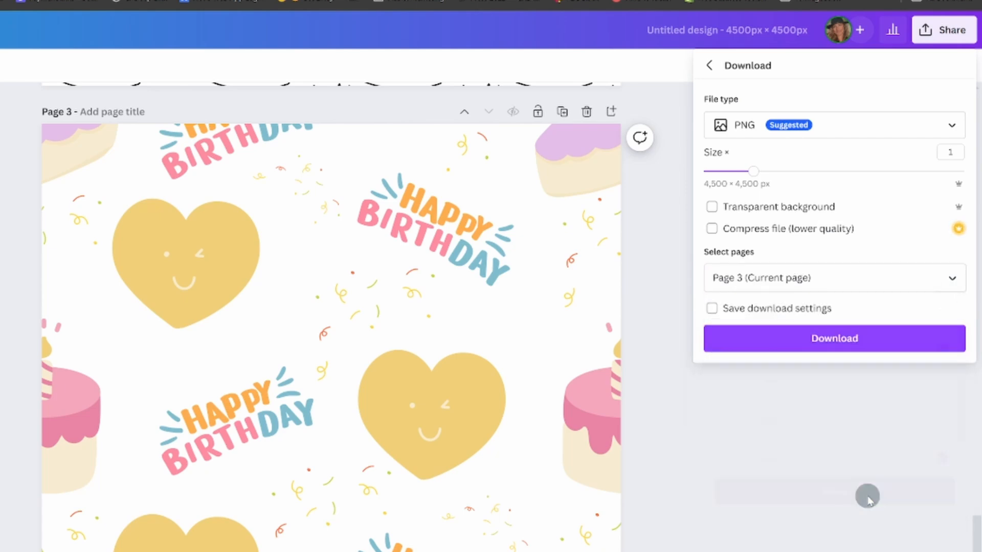
click(835, 338)
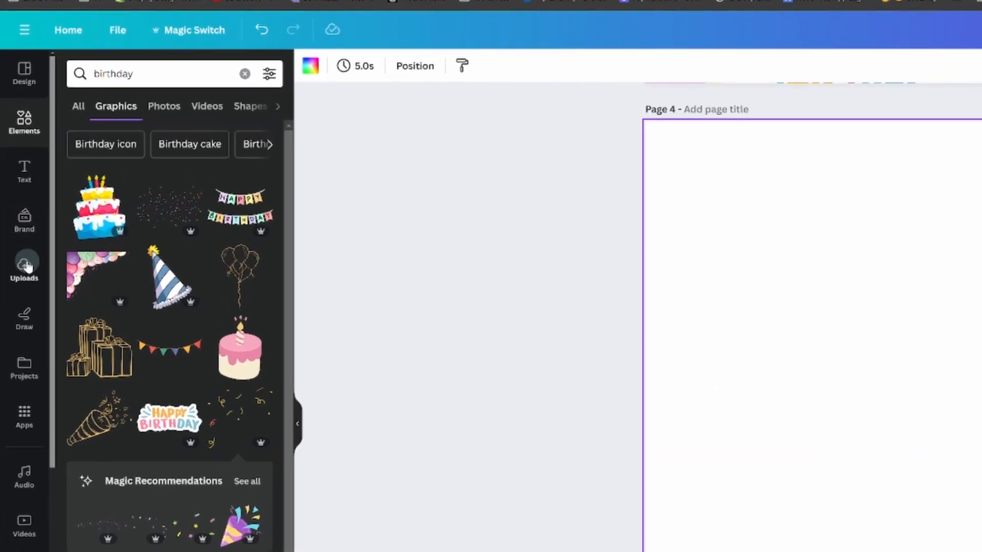
click(23, 266)
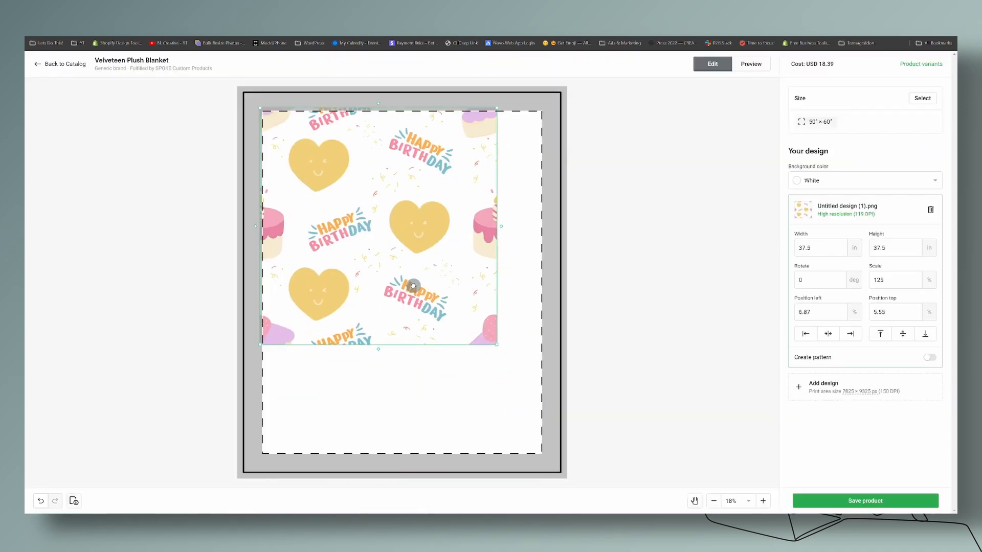
- Add Untitled design (1).png to the blanket and position it at the print area's top-left
click(751, 63)
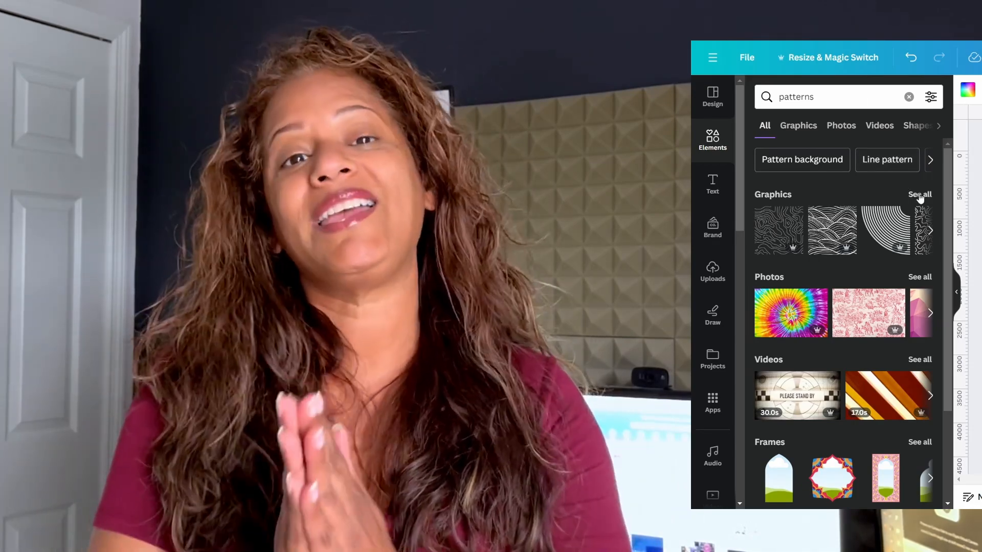
- Show all pattern Graphics results and browse the grid of line and shape patterns
click(799, 124)
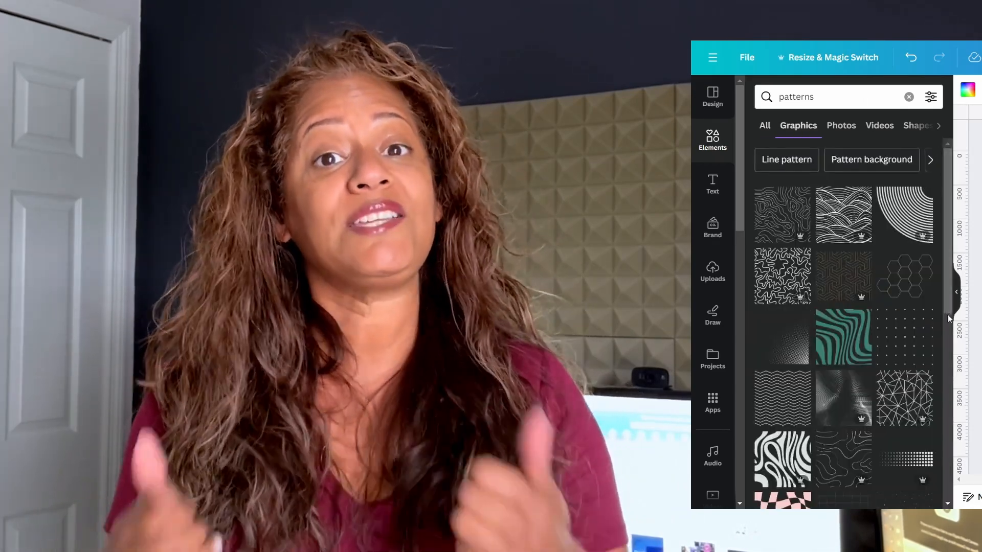
scroll(down, 3)
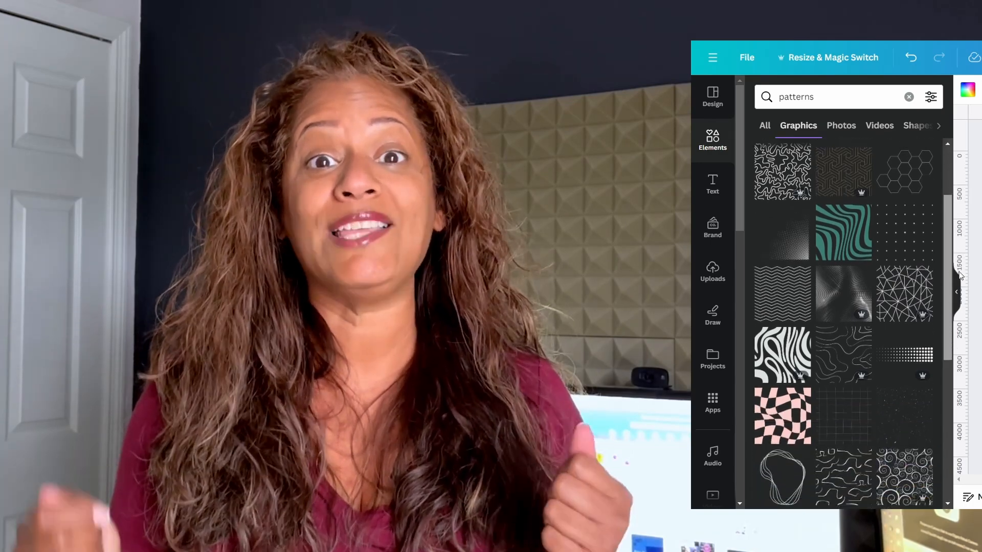